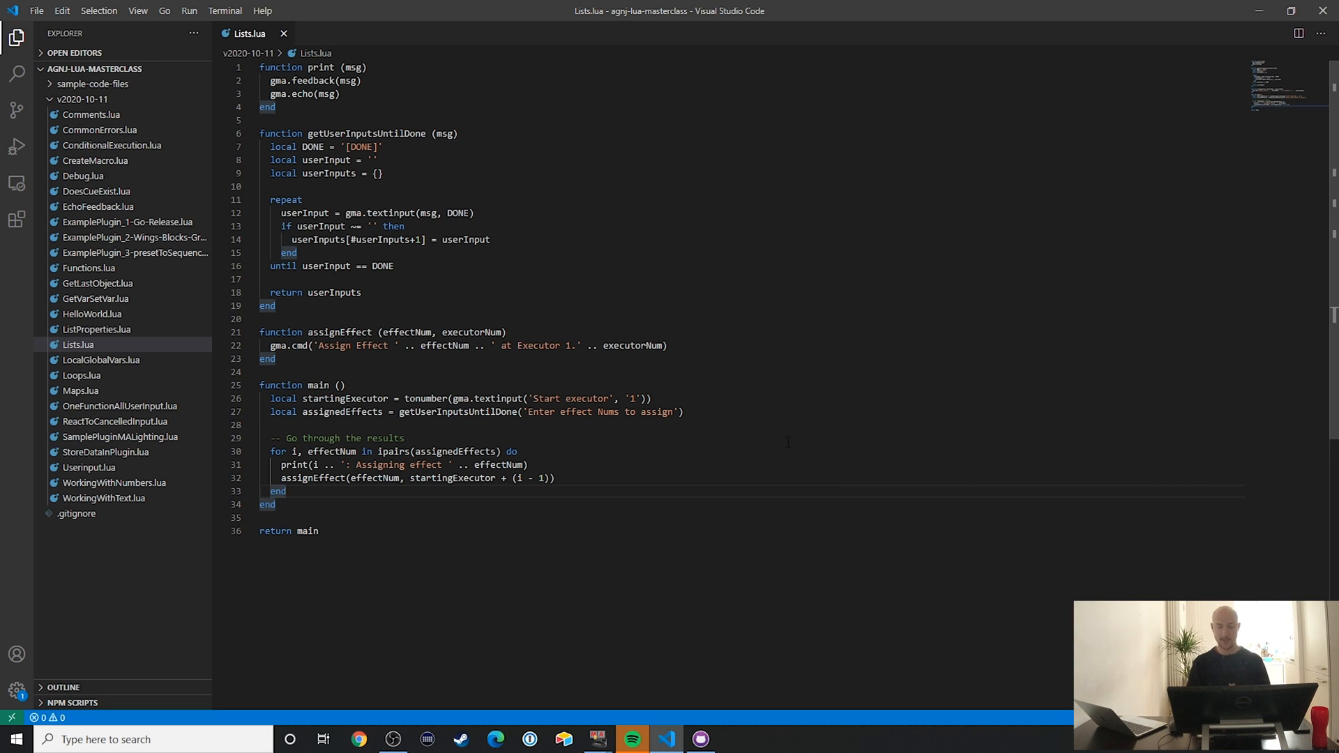
Step: Switch from Lists.lua in VS Code to the grandMA2 onPC console
key(ctrl+a)
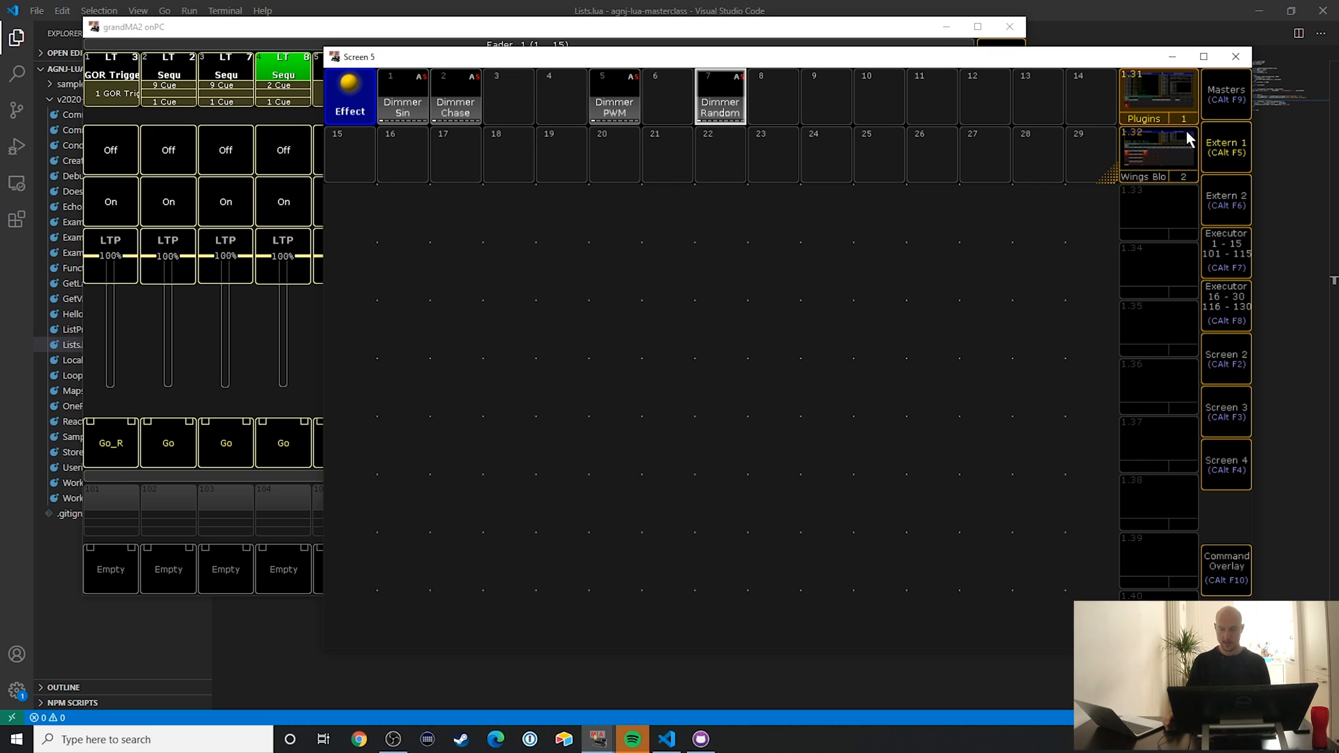
mouse_move(1234, 576)
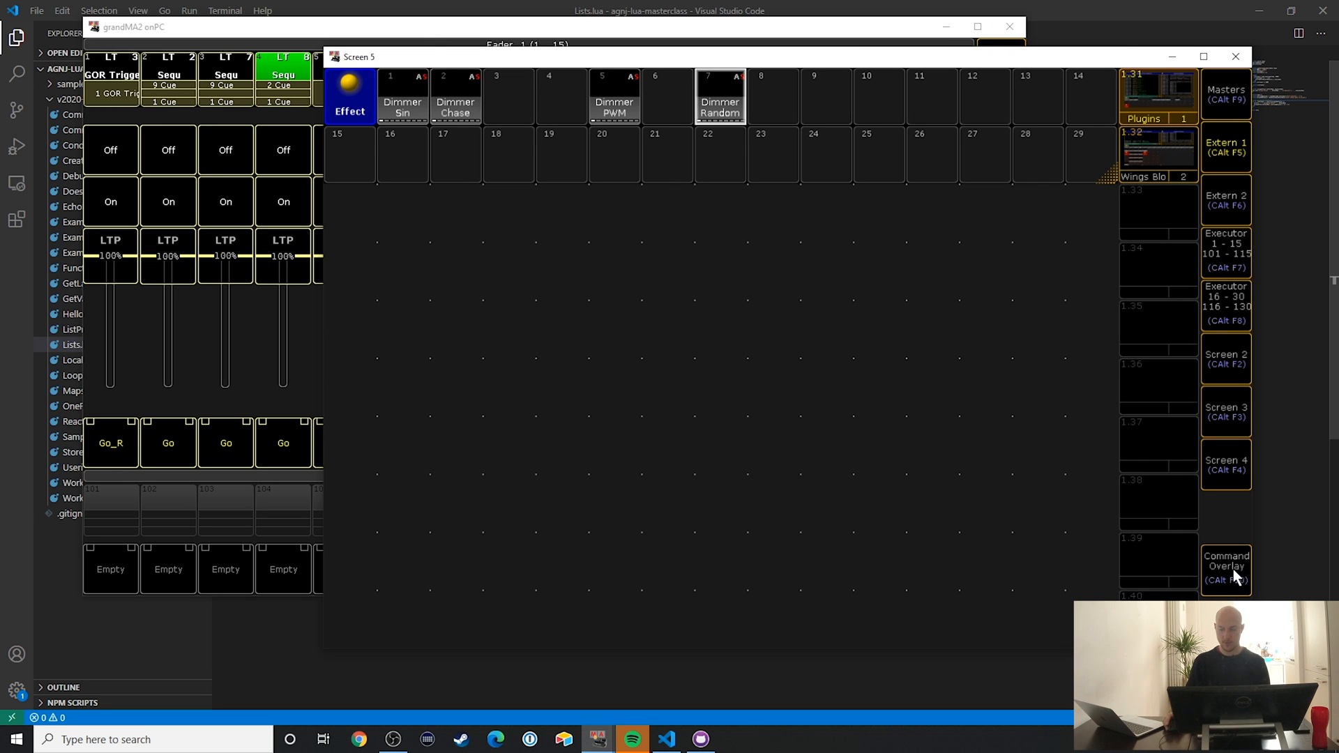
Step: Store the effects layout as view 1.33 FX, then recall plugins view 1.31 on Screen 5
click(1225, 566)
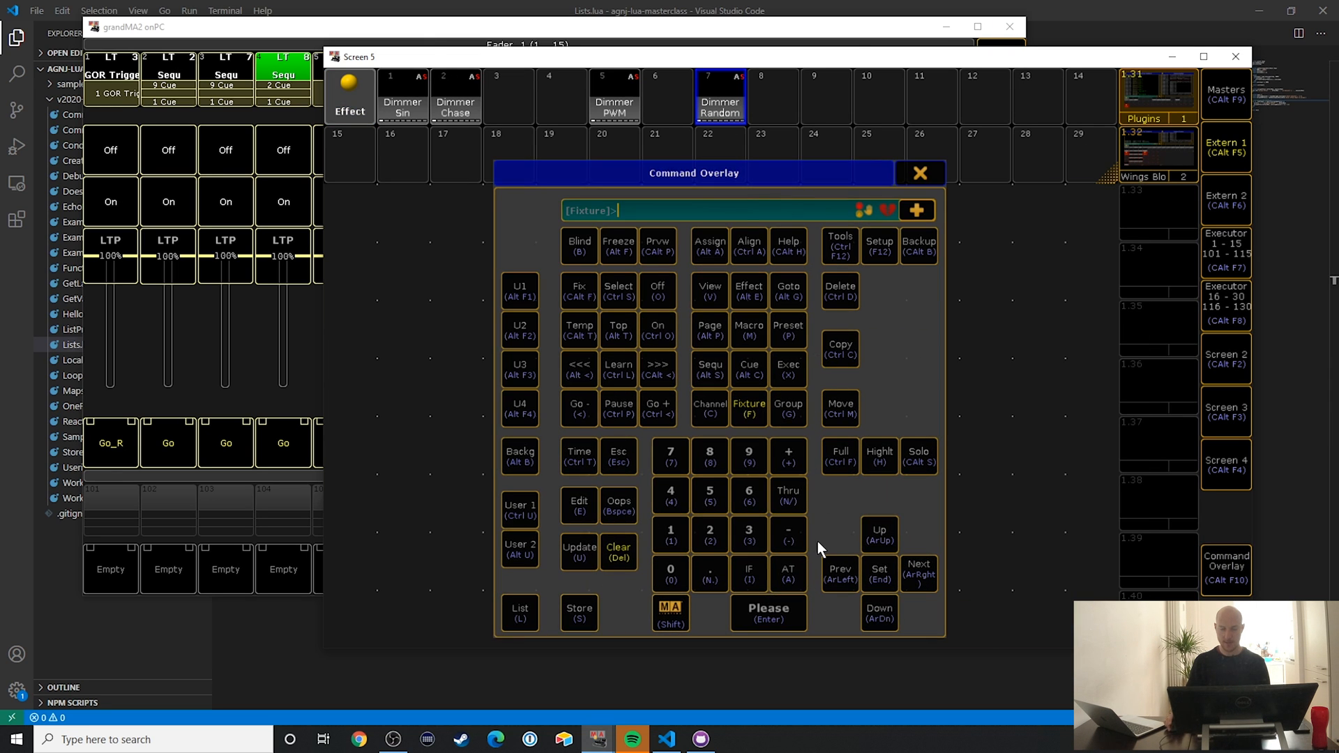
click(578, 612)
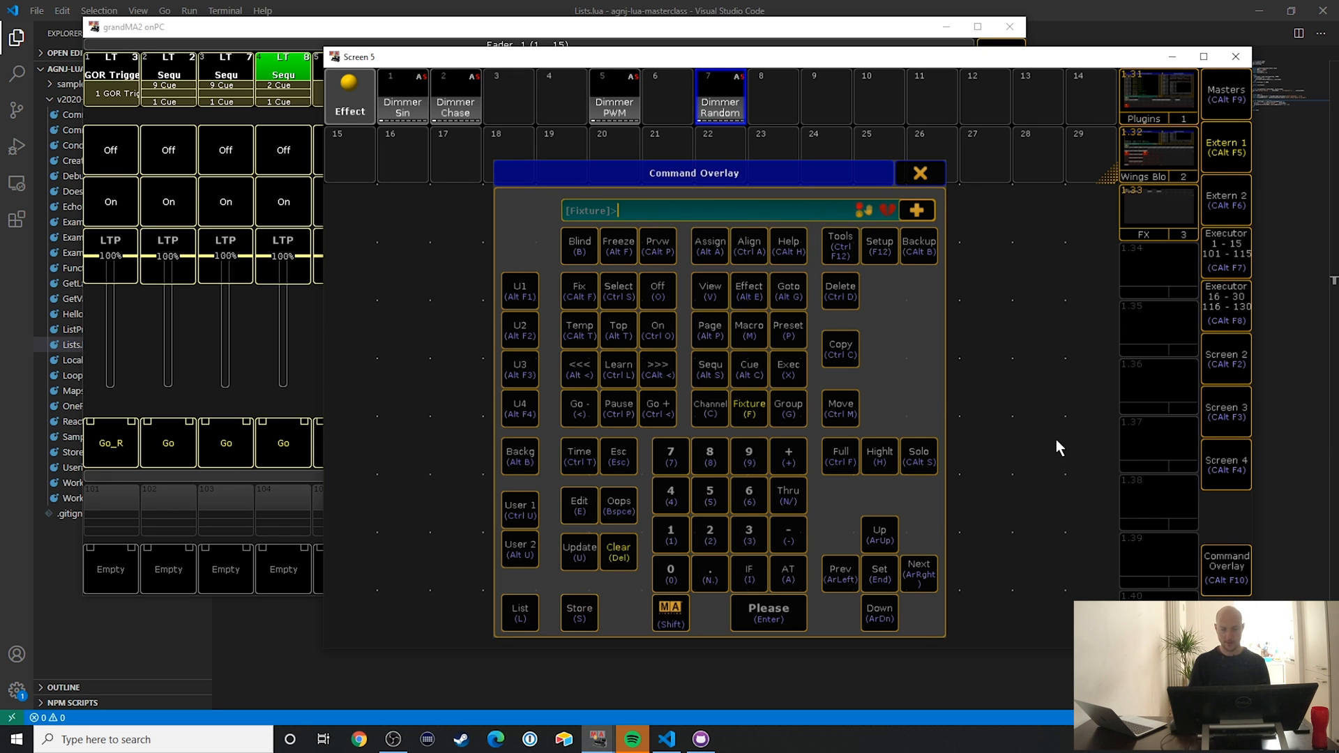
click(921, 172)
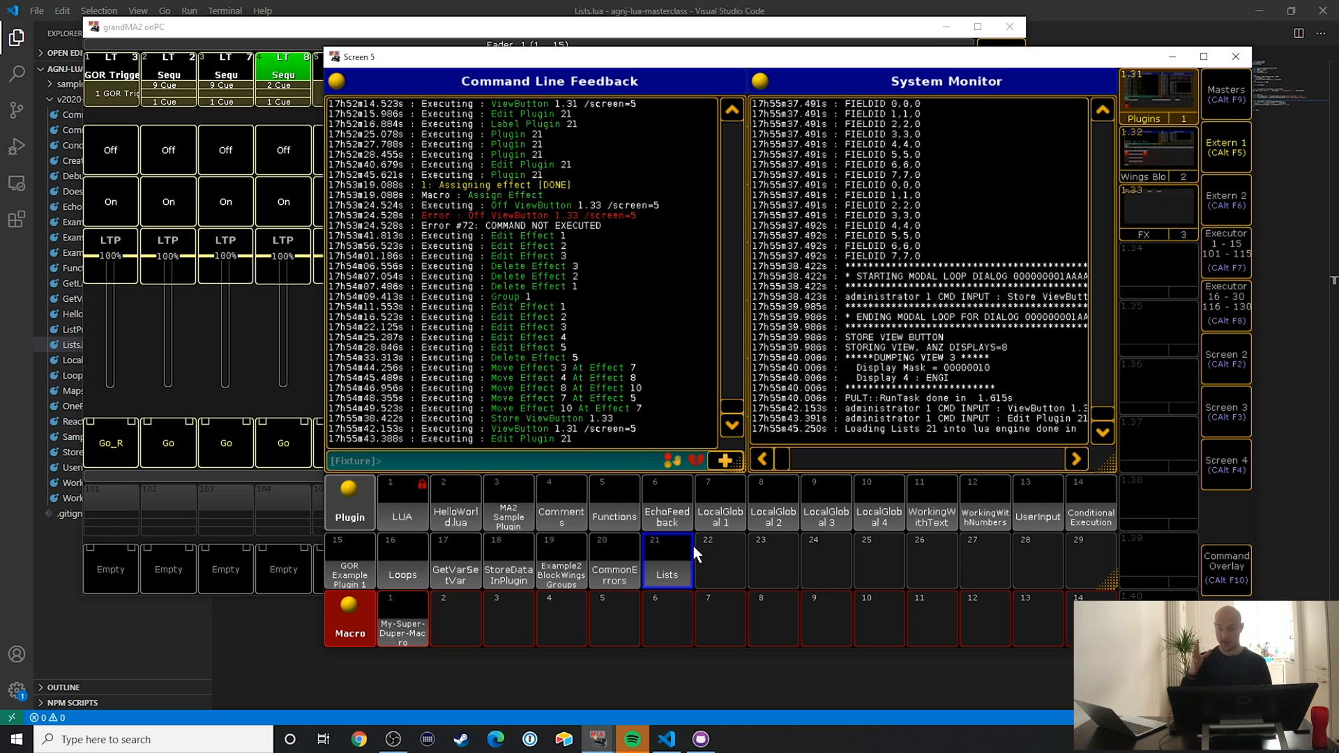
mouse_move(1168, 213)
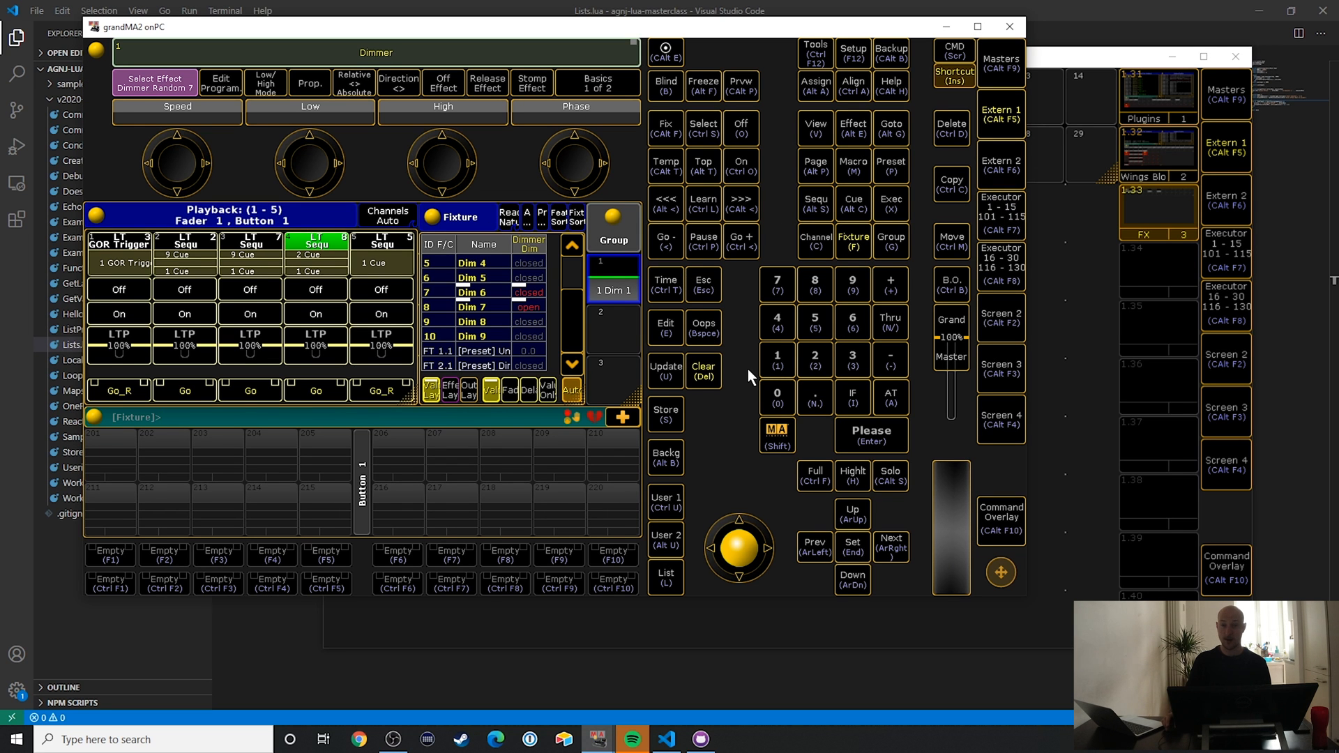
Step: Recall view 1.33 FX so Screen 5 shows only the effects pool
click(703, 372)
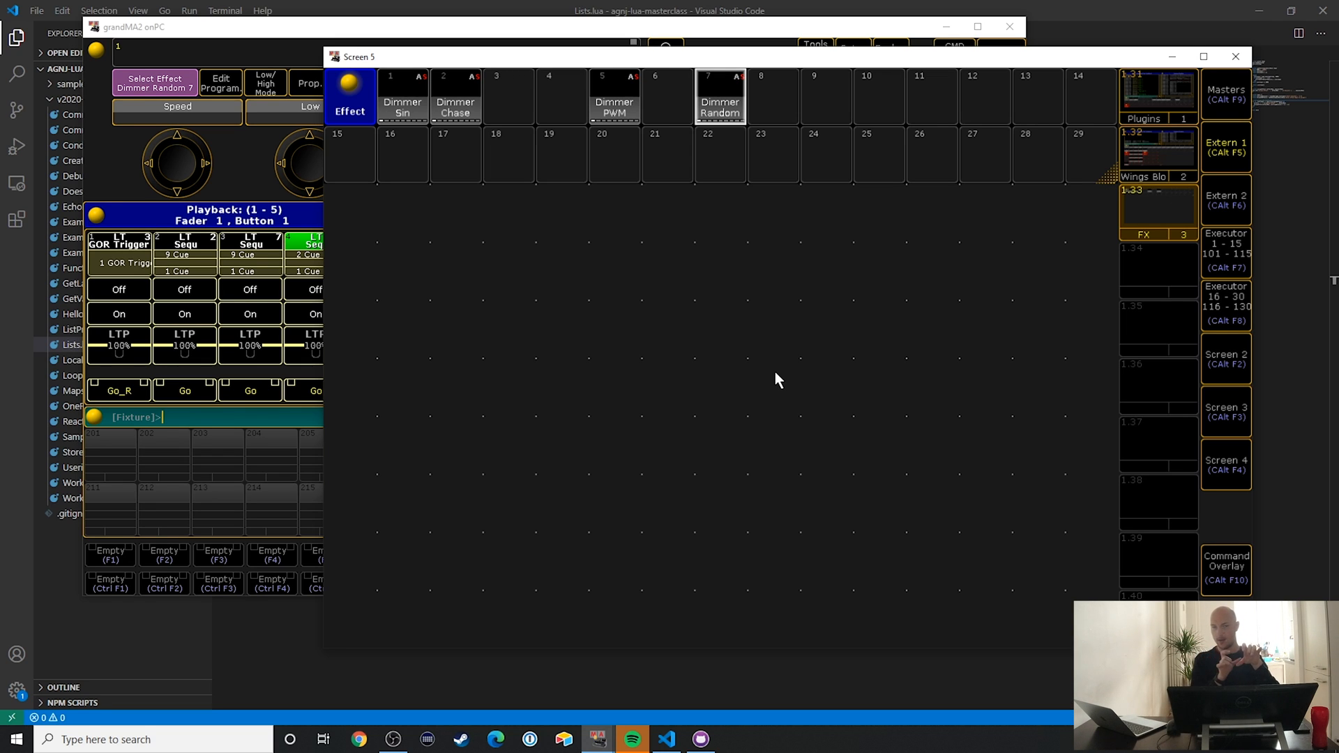
mouse_move(696, 357)
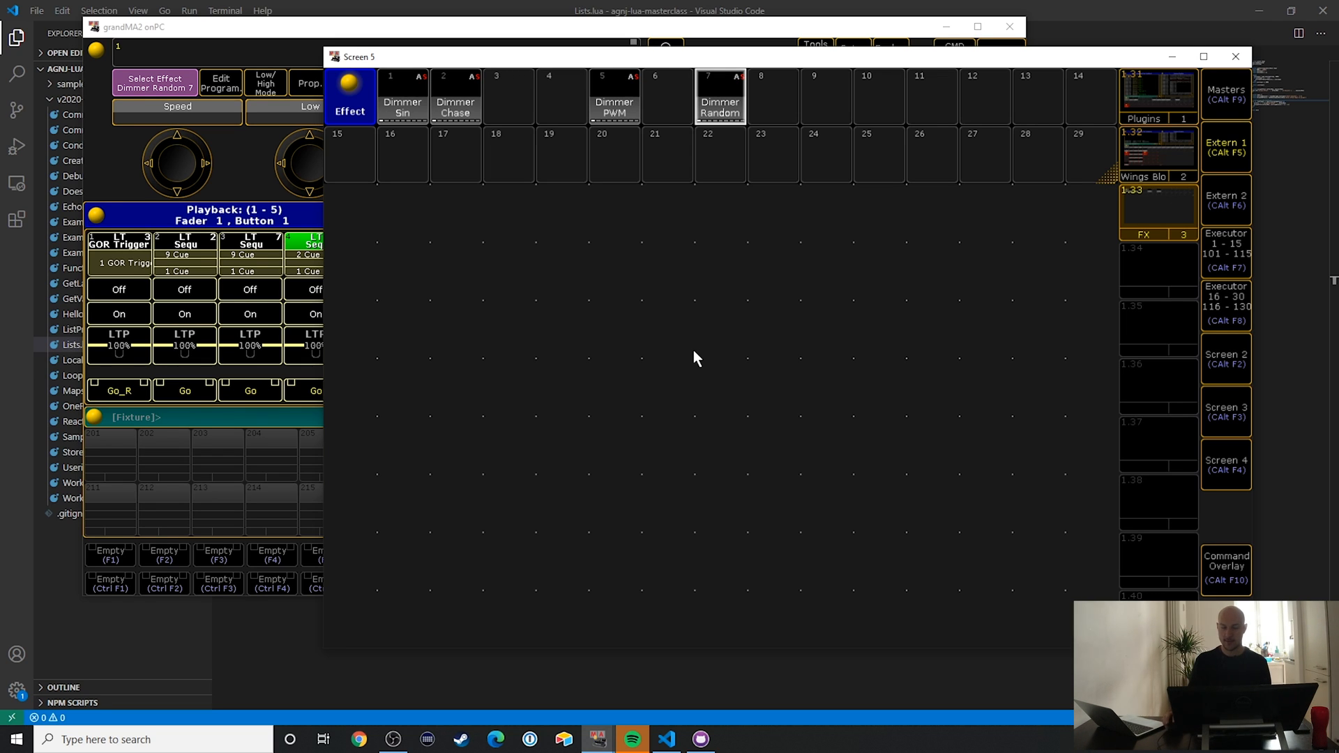
mouse_move(711, 295)
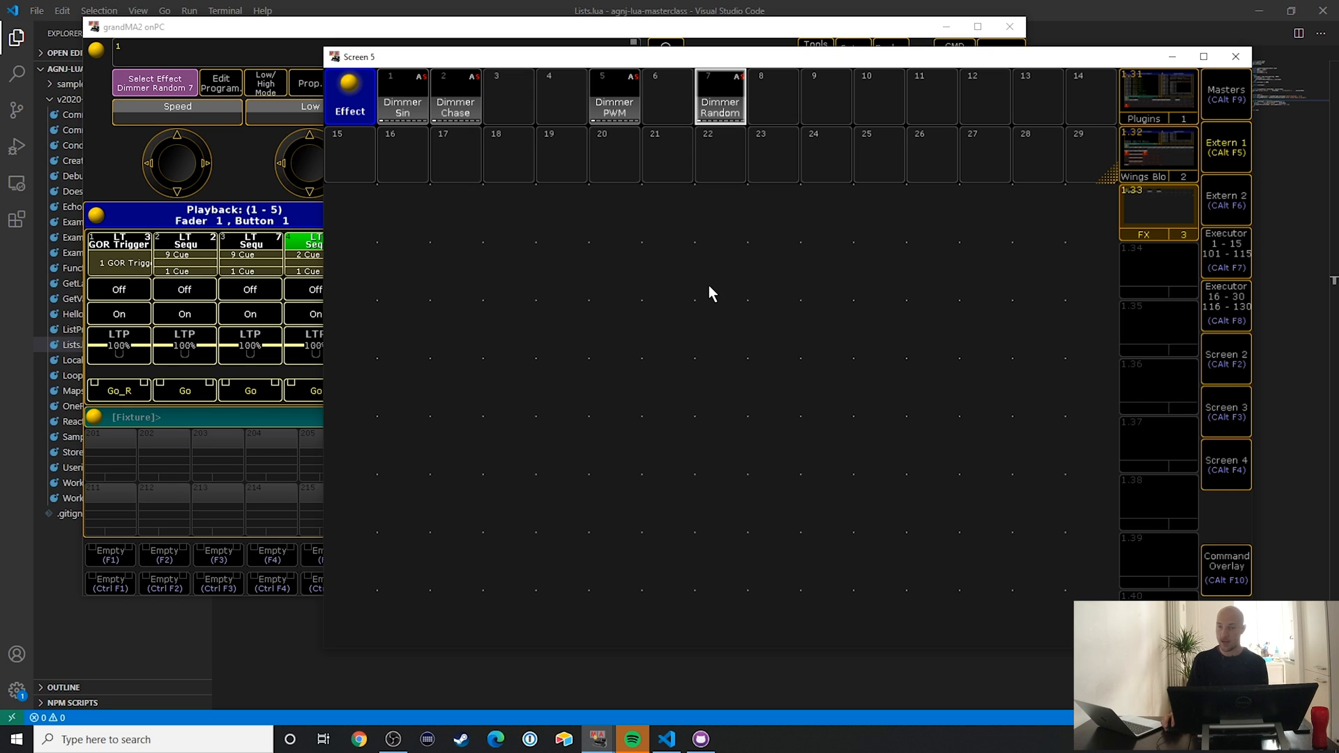
mouse_move(693, 280)
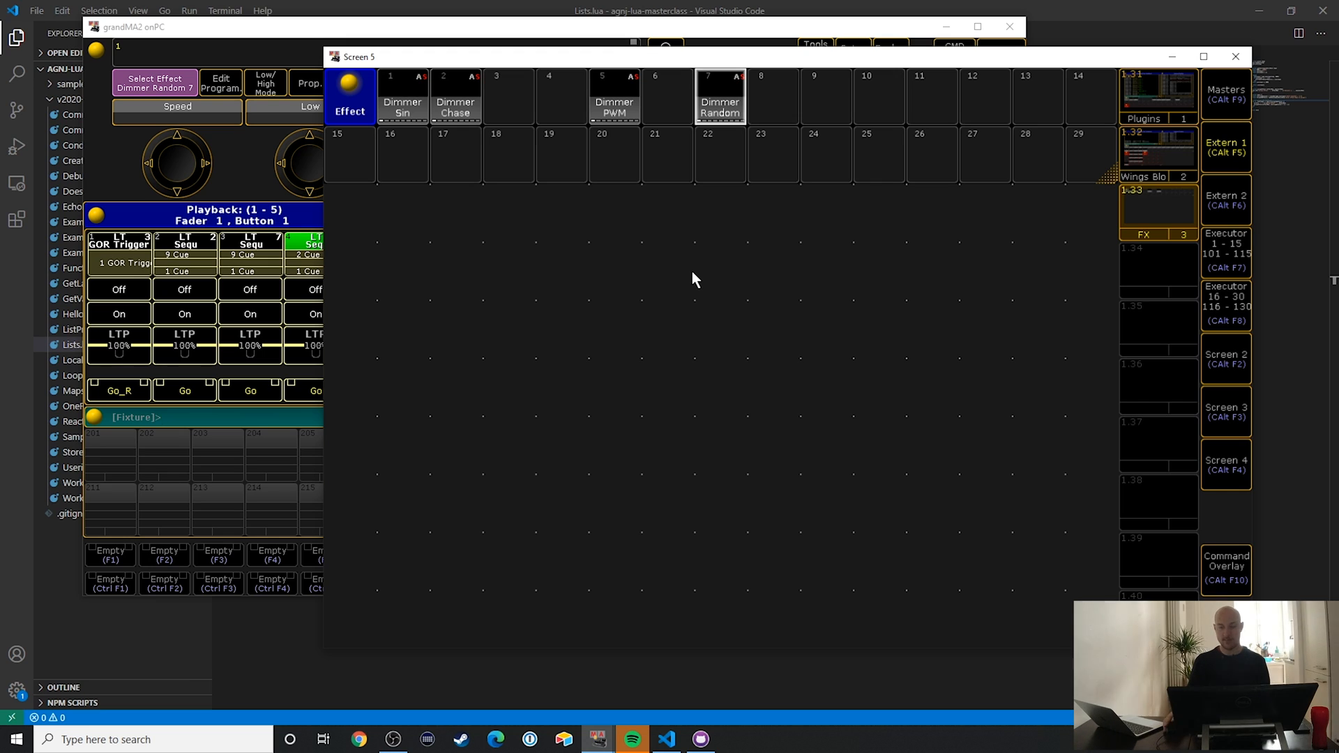
mouse_move(688, 327)
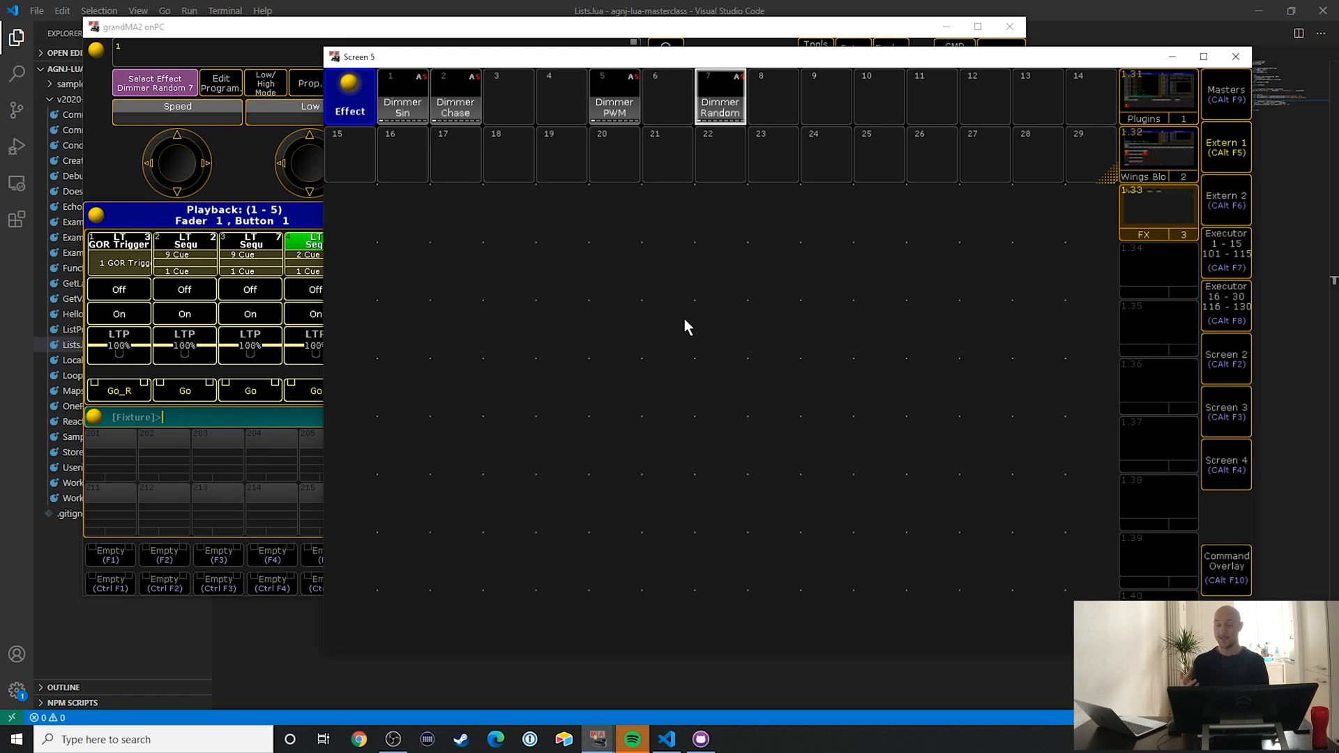
mouse_move(863, 144)
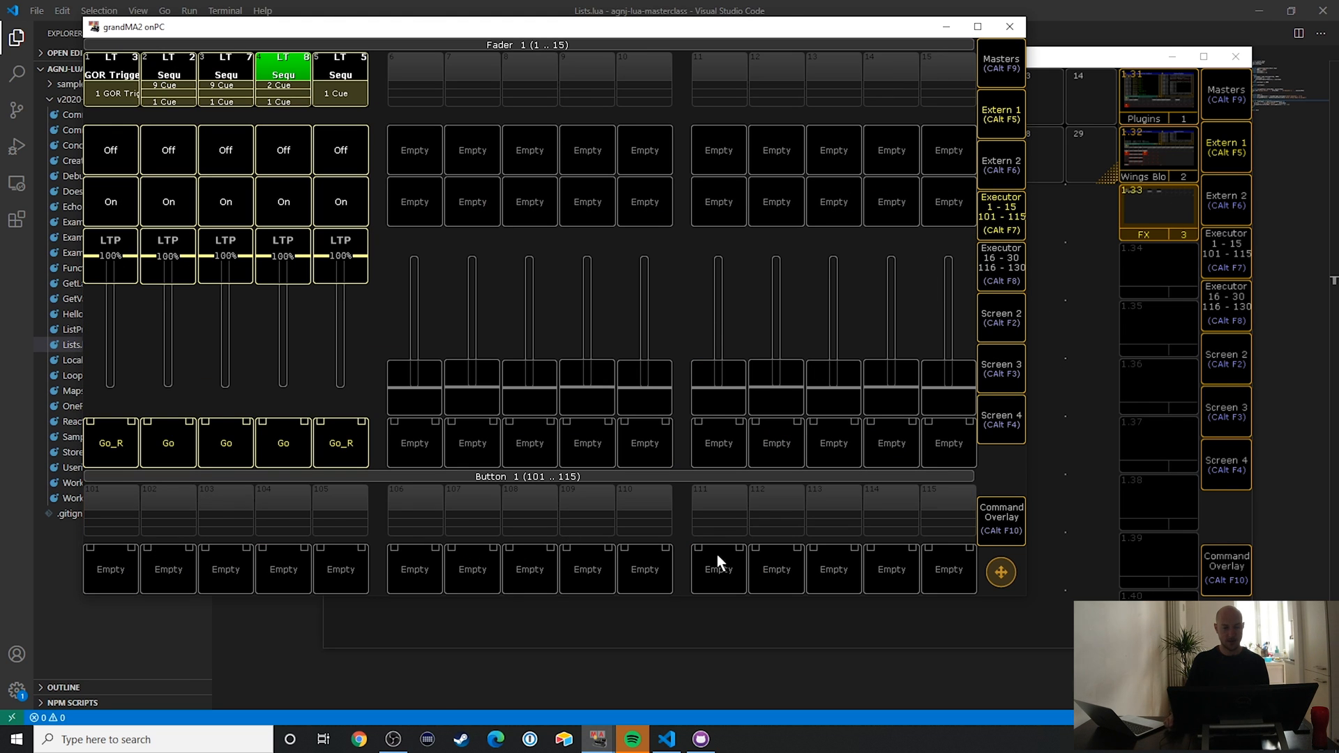
mouse_move(418, 92)
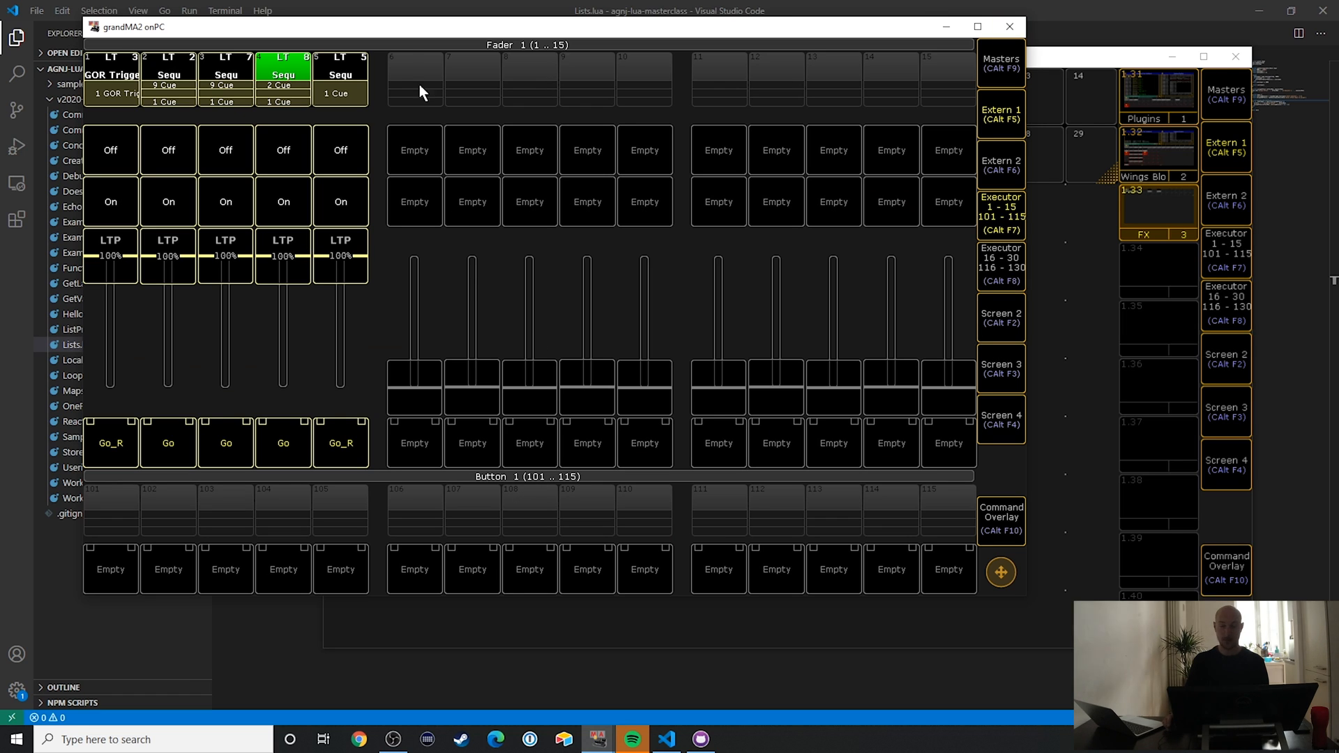
mouse_move(639, 73)
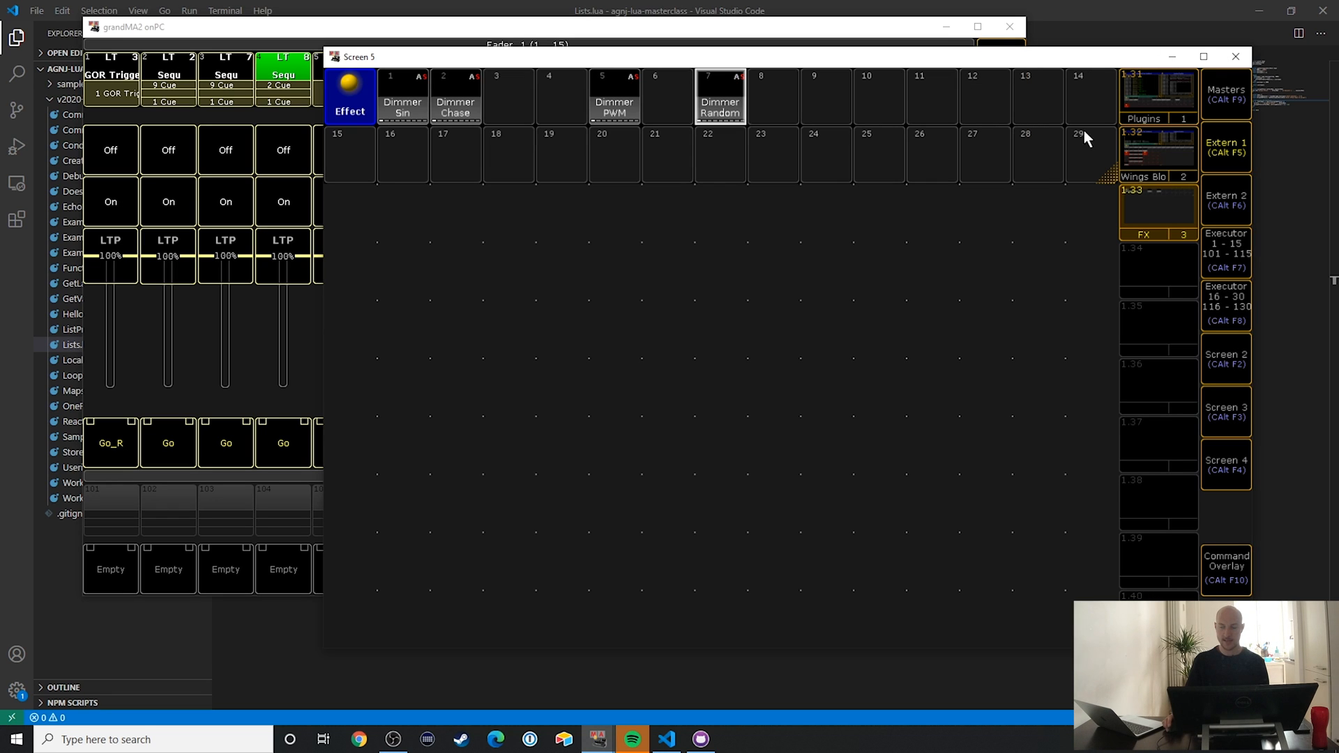
mouse_move(380, 259)
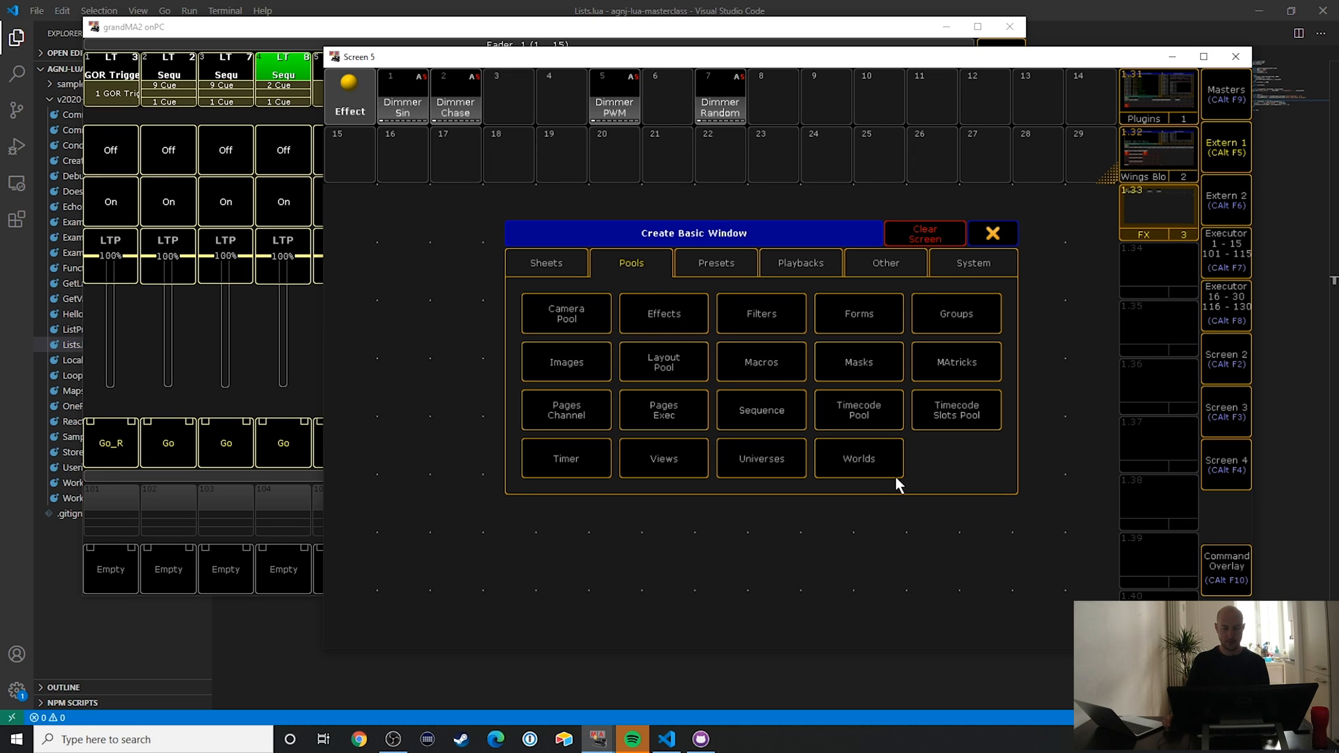
Step: Add Plugins pool, Command Line Feedback and System Monitor windows from the System window types
click(973, 262)
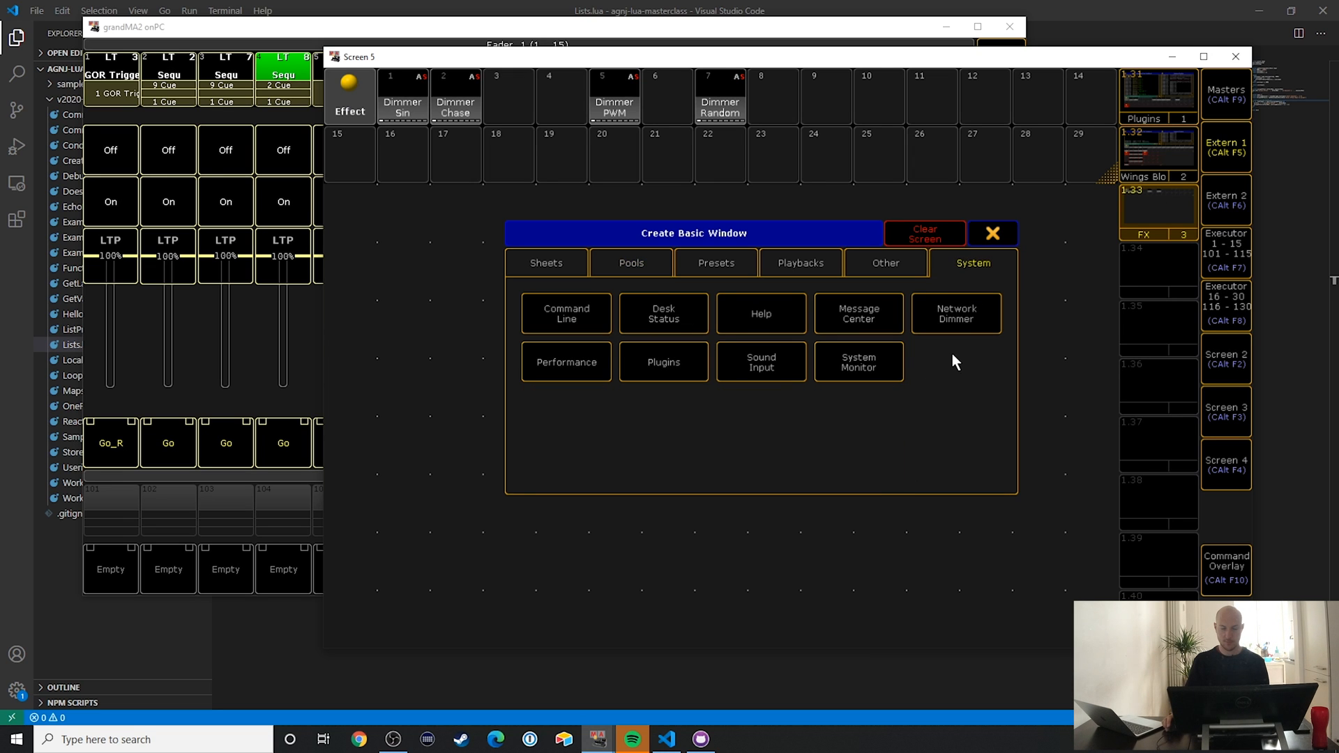
click(662, 362)
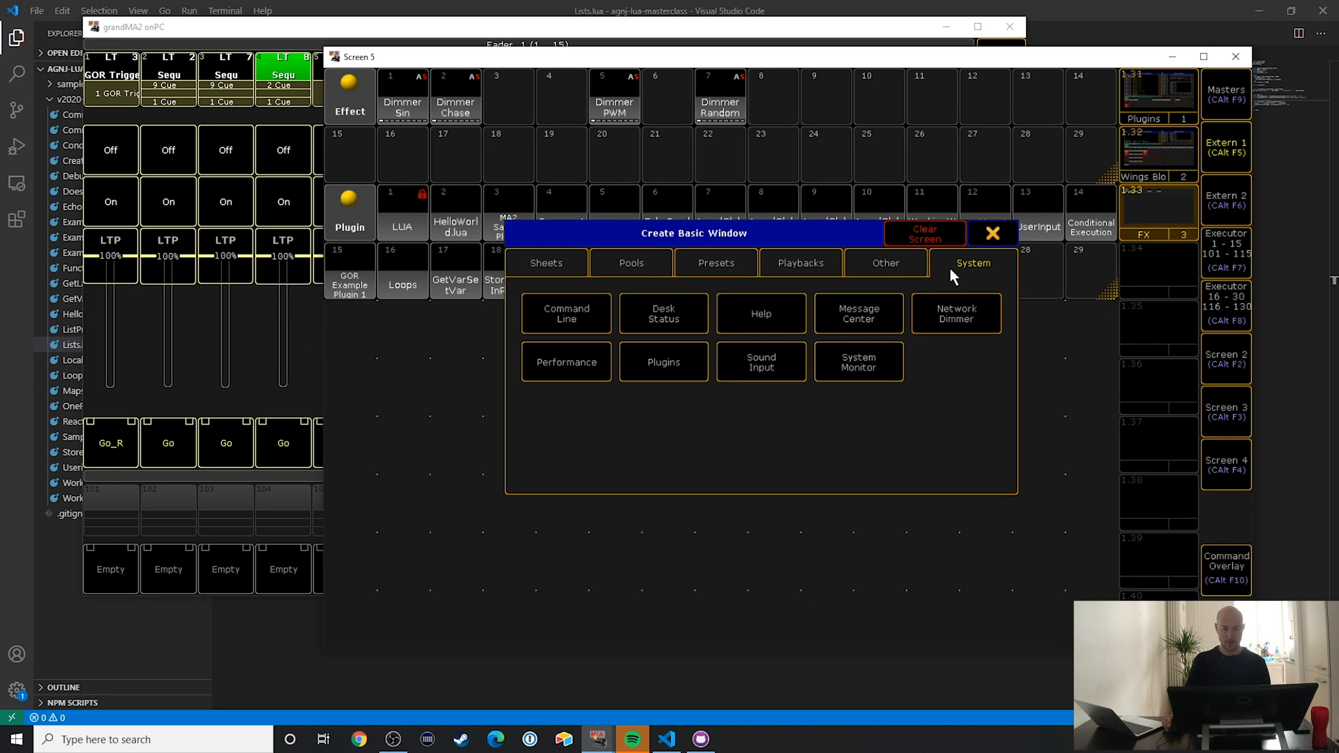
mouse_move(571, 357)
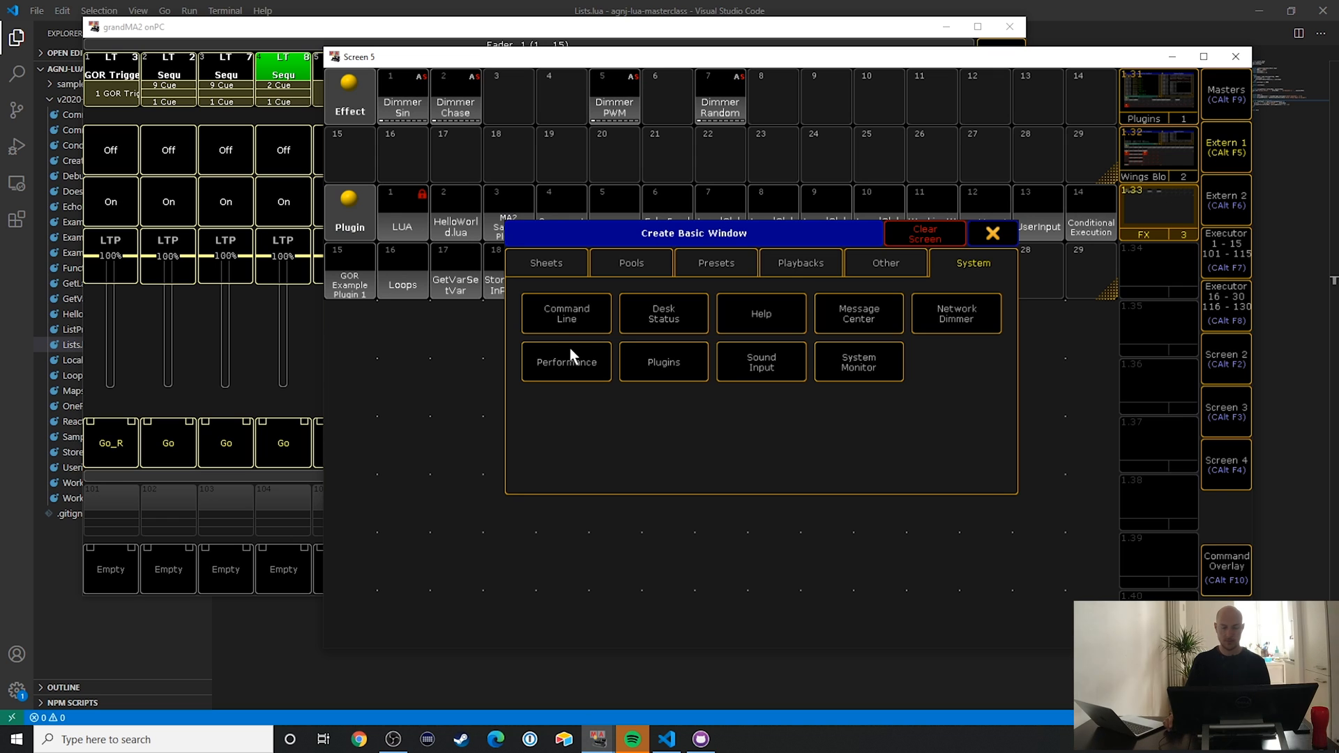
click(566, 313)
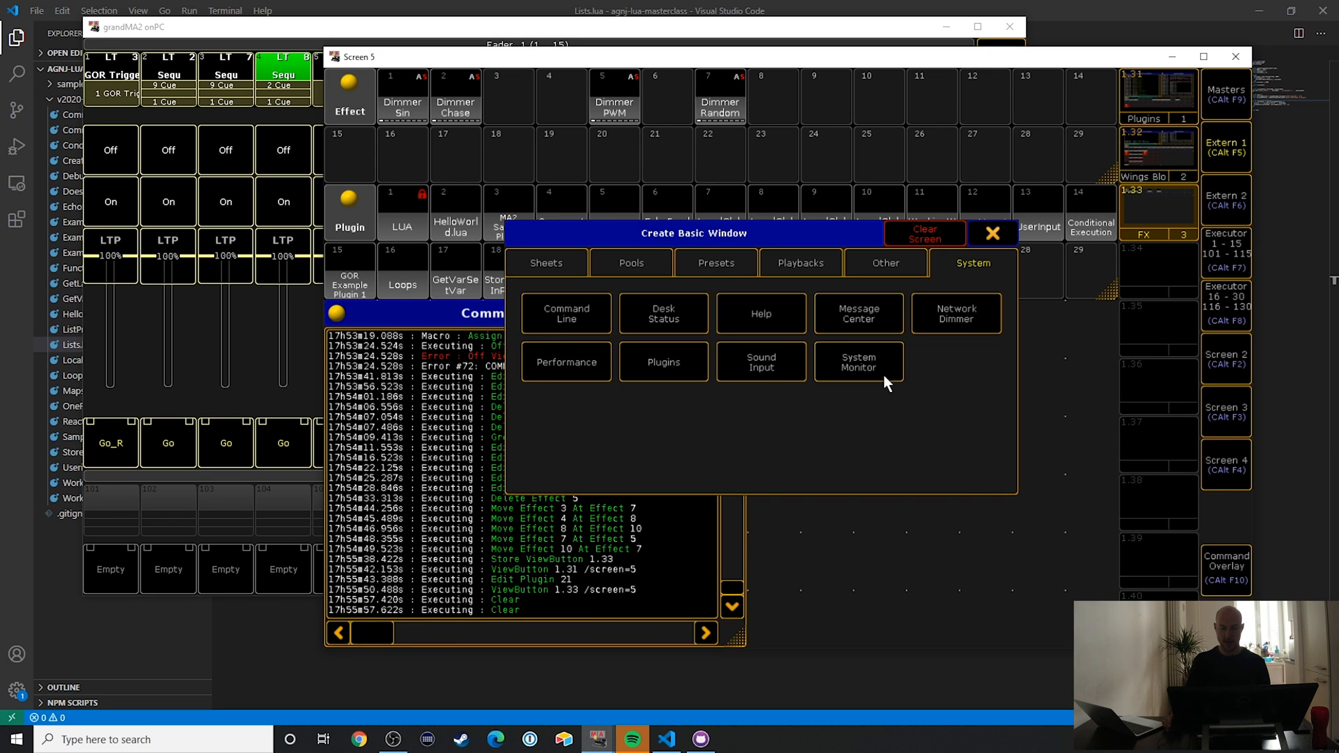
click(858, 361)
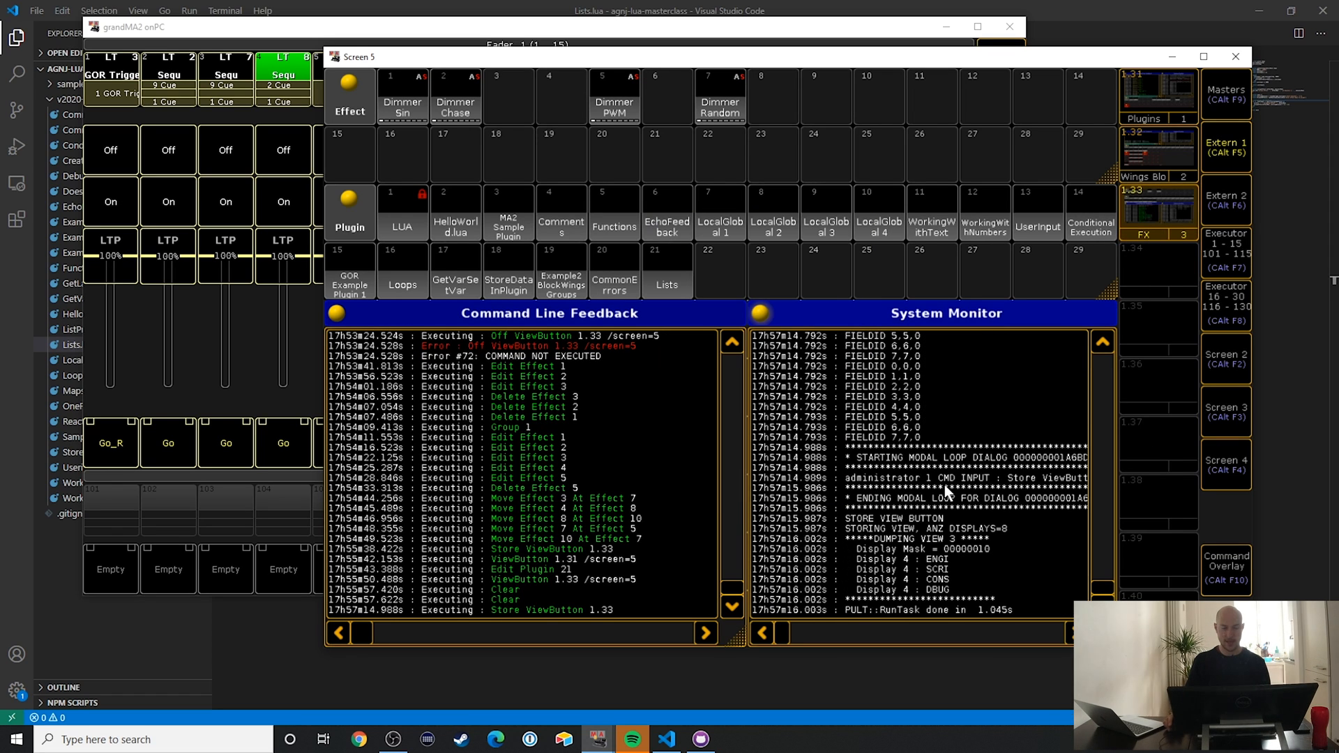
mouse_move(732, 47)
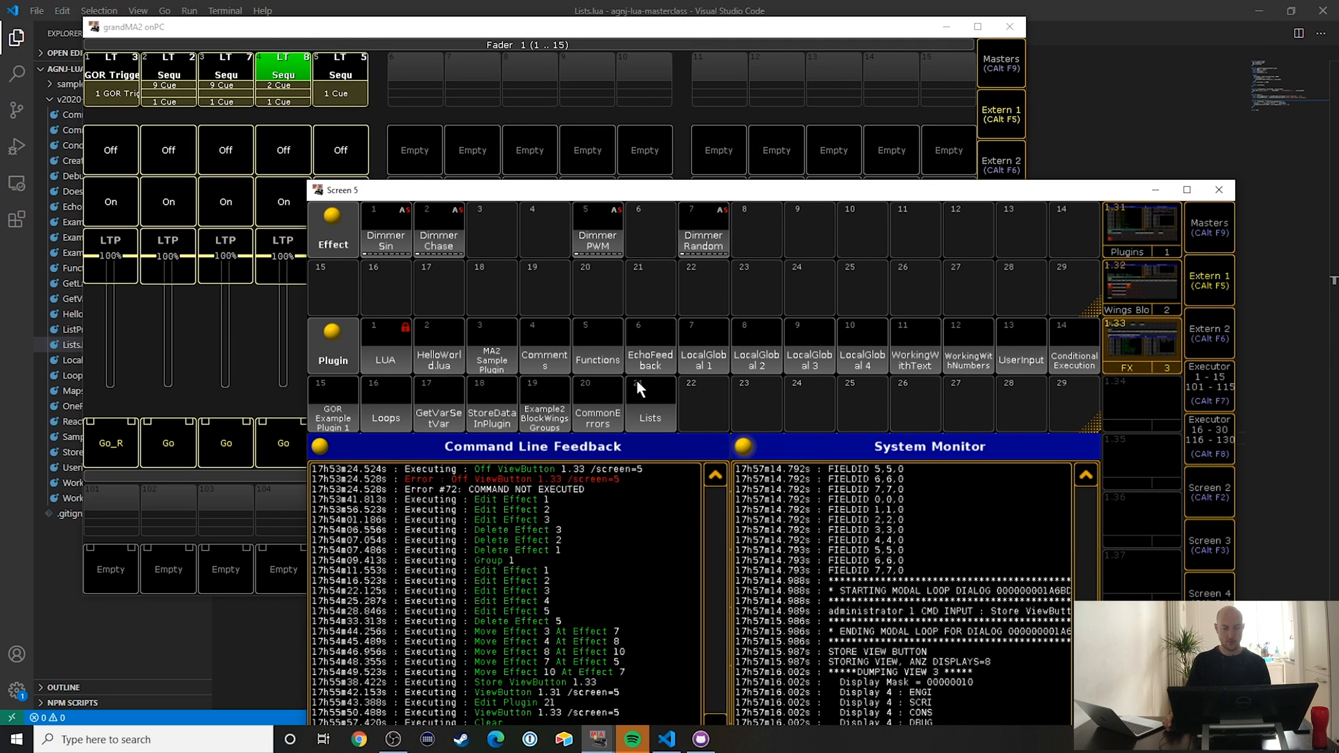
mouse_move(700, 238)
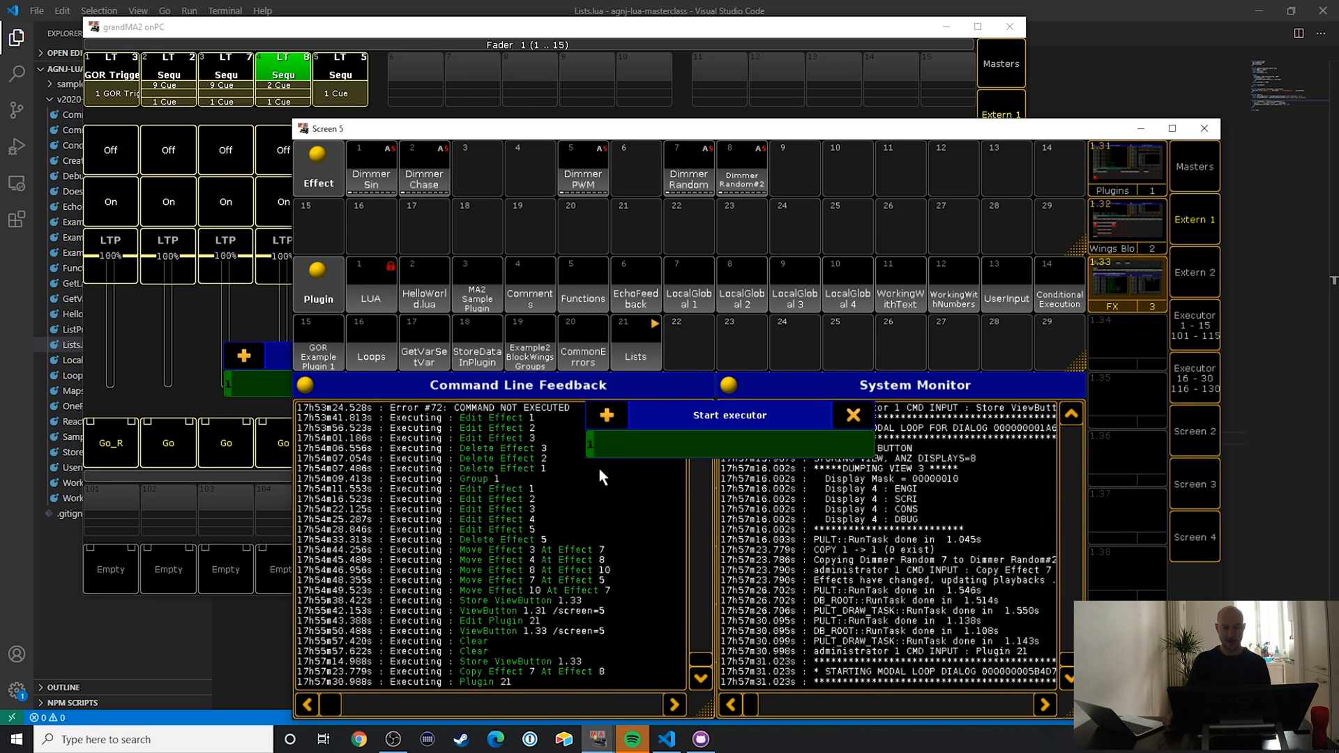
mouse_move(395, 69)
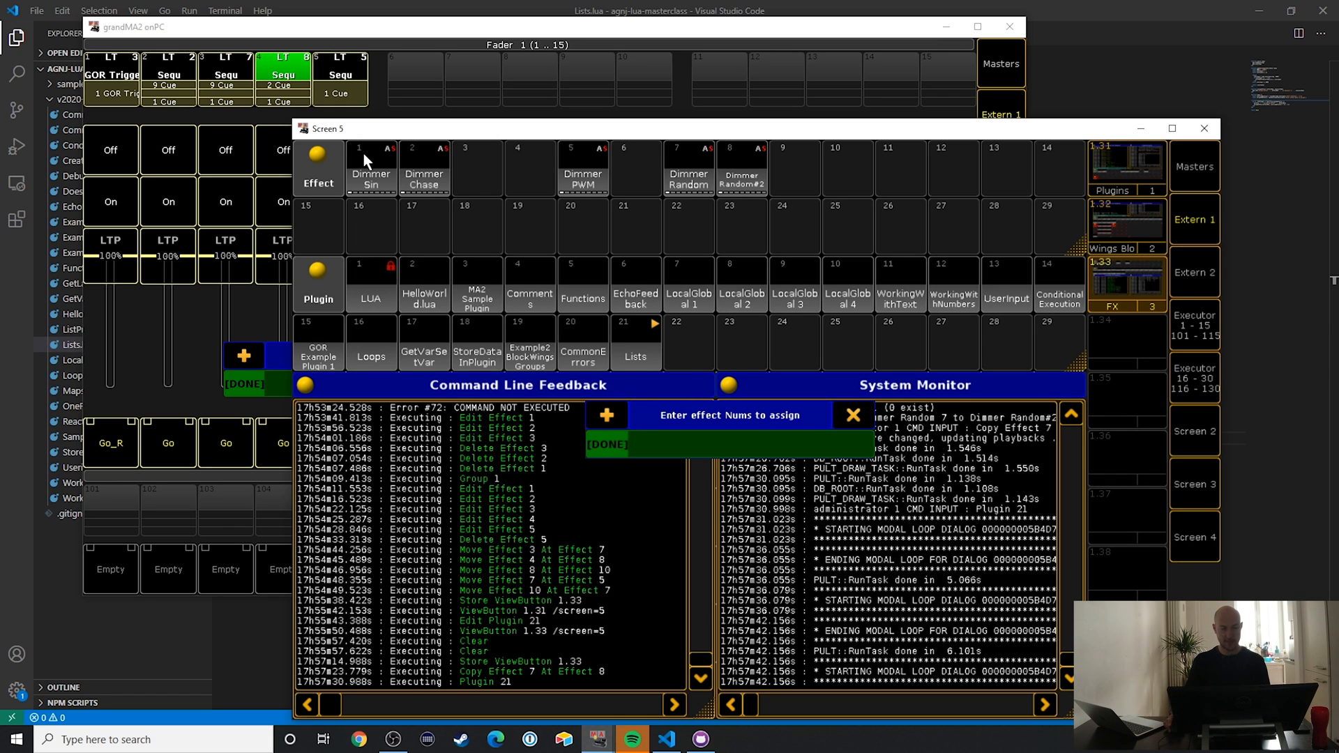
Step: Enter effect numbers into the Lists plugin prompt, ending with effect 8
text(2)
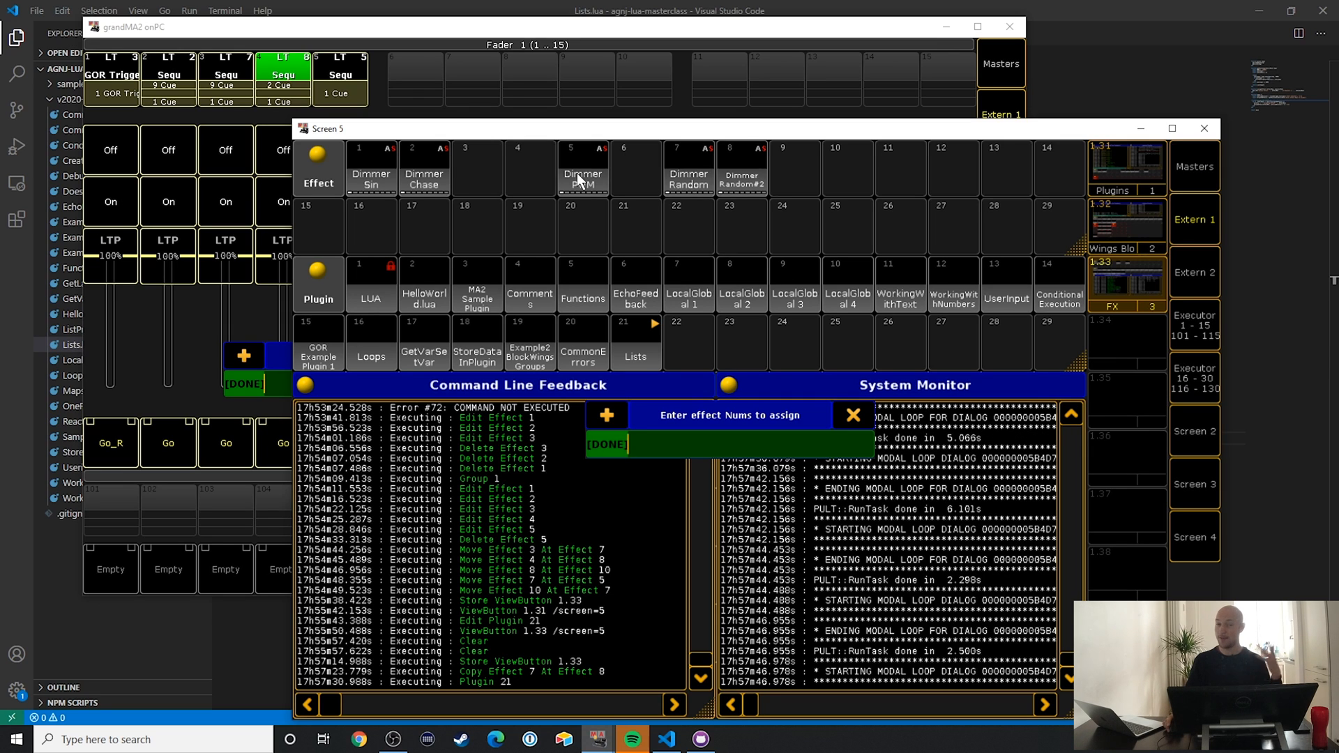
mouse_move(620, 221)
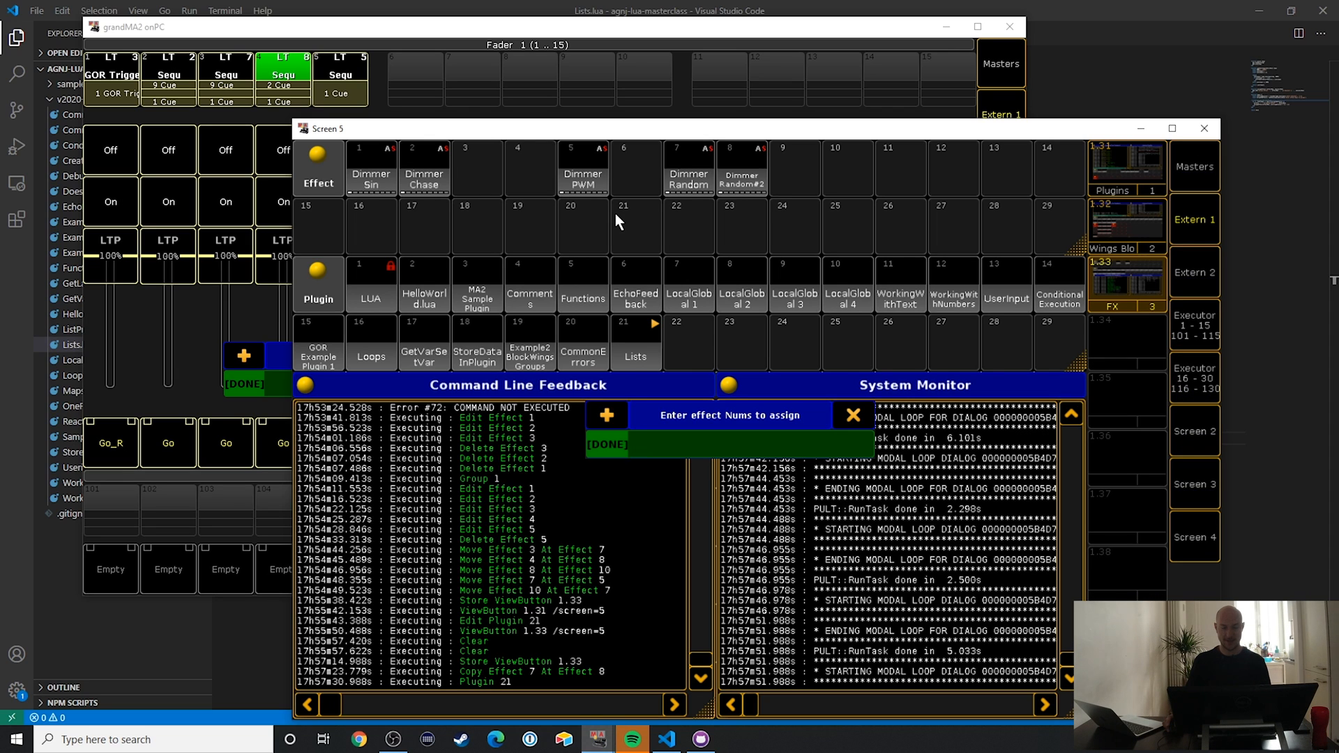
text(8)
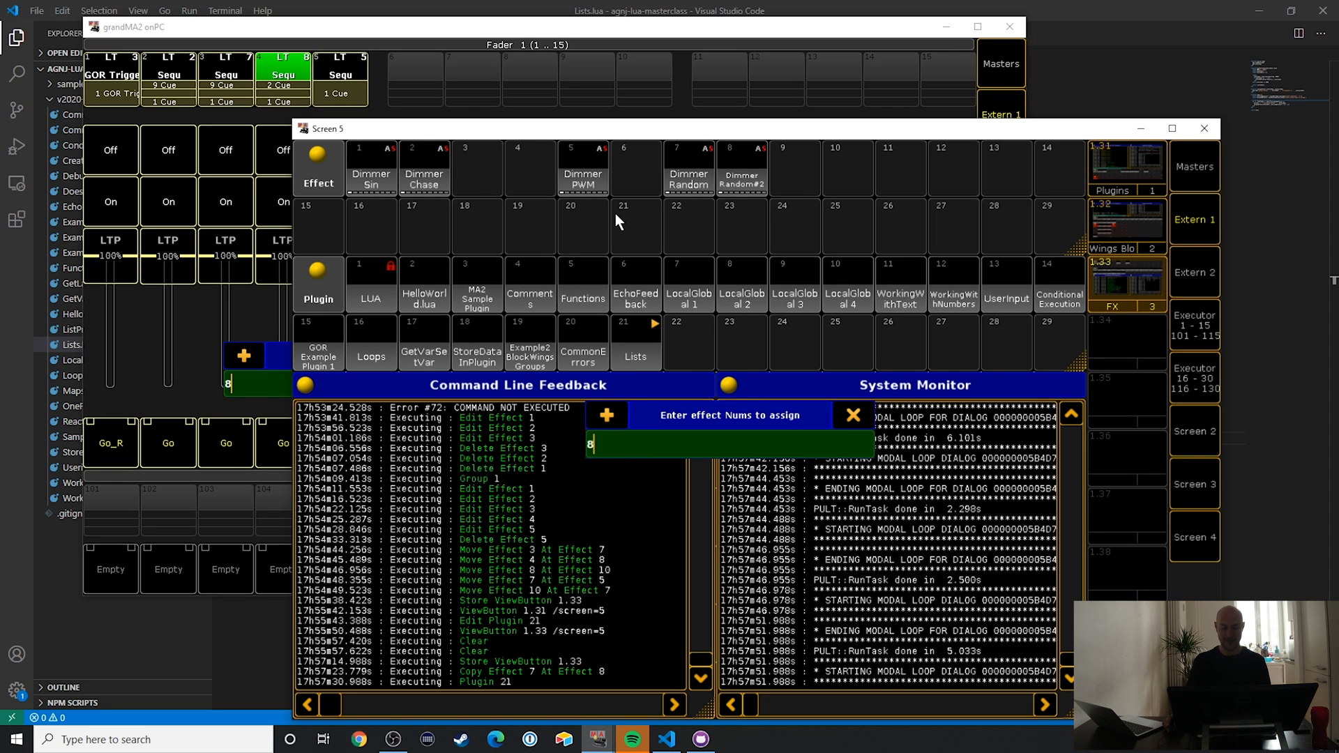
key(Return)
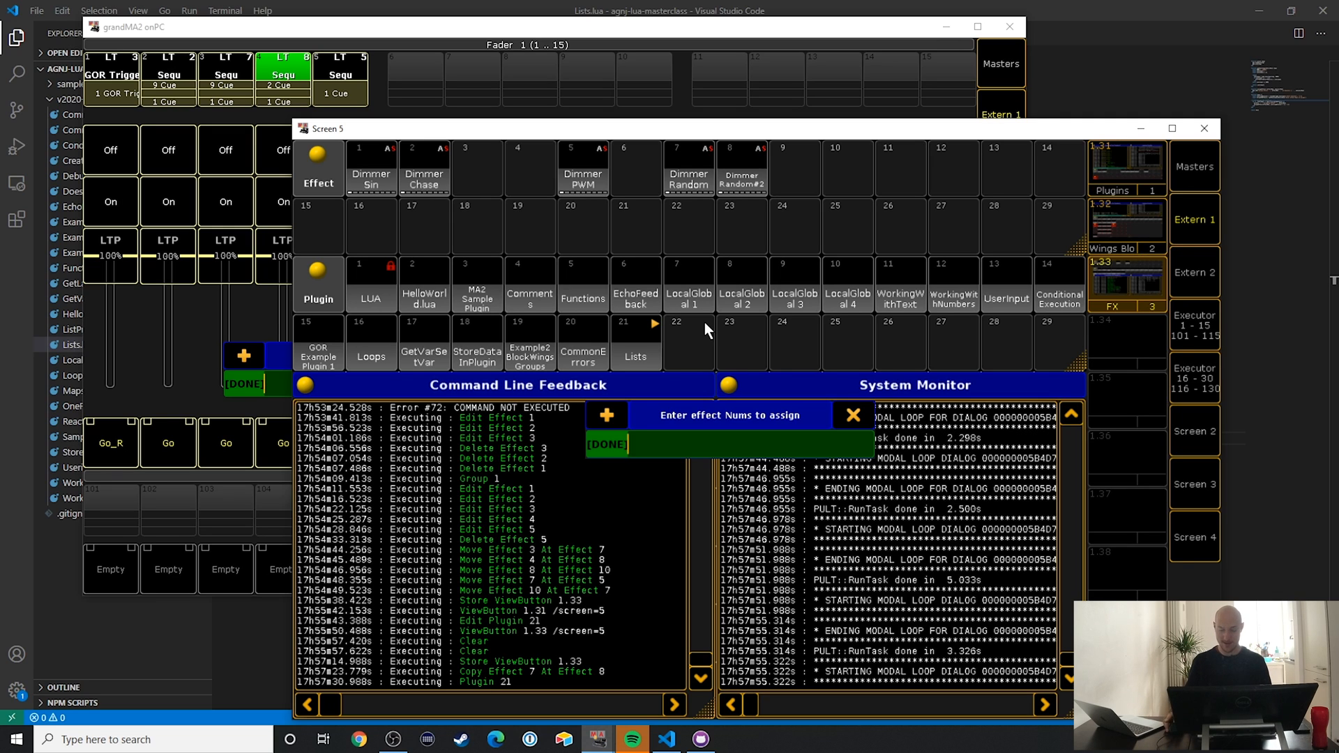
mouse_move(740, 455)
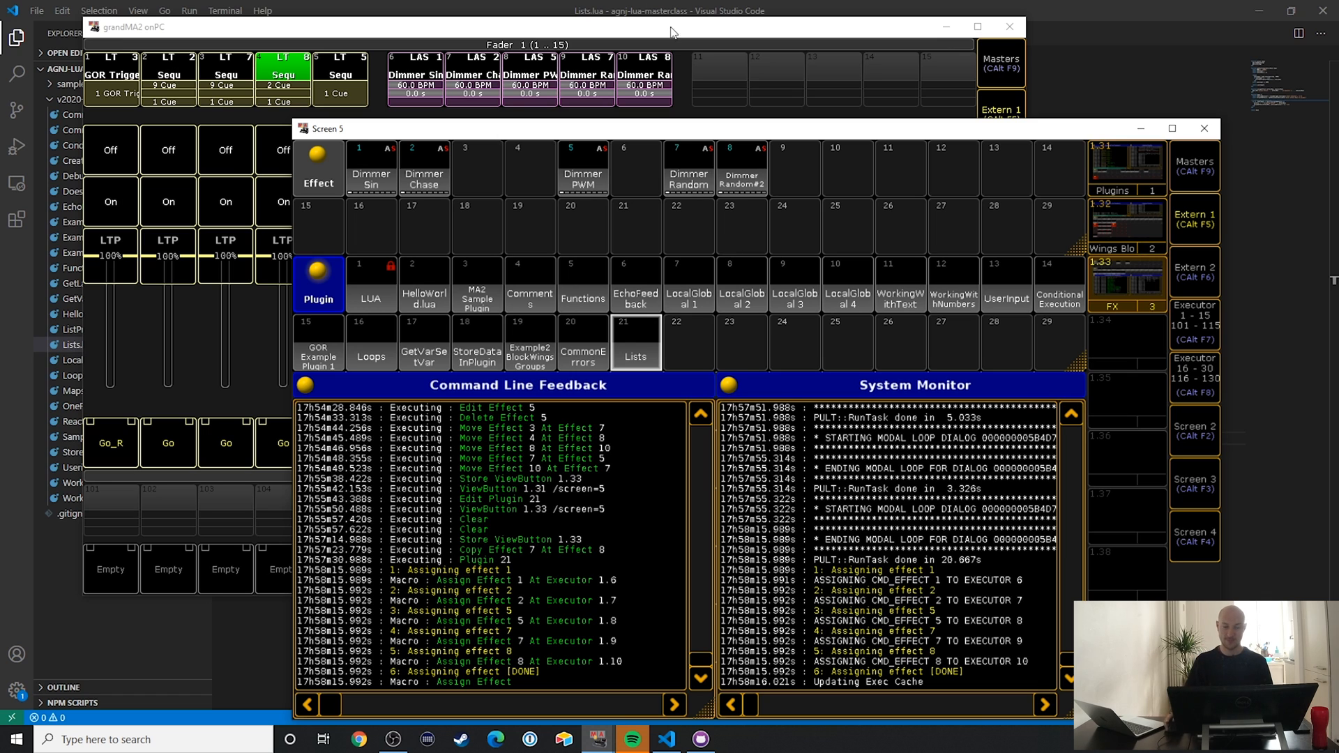
Step: Bring the main fader window forward to check executors 6–10
click(1203, 129)
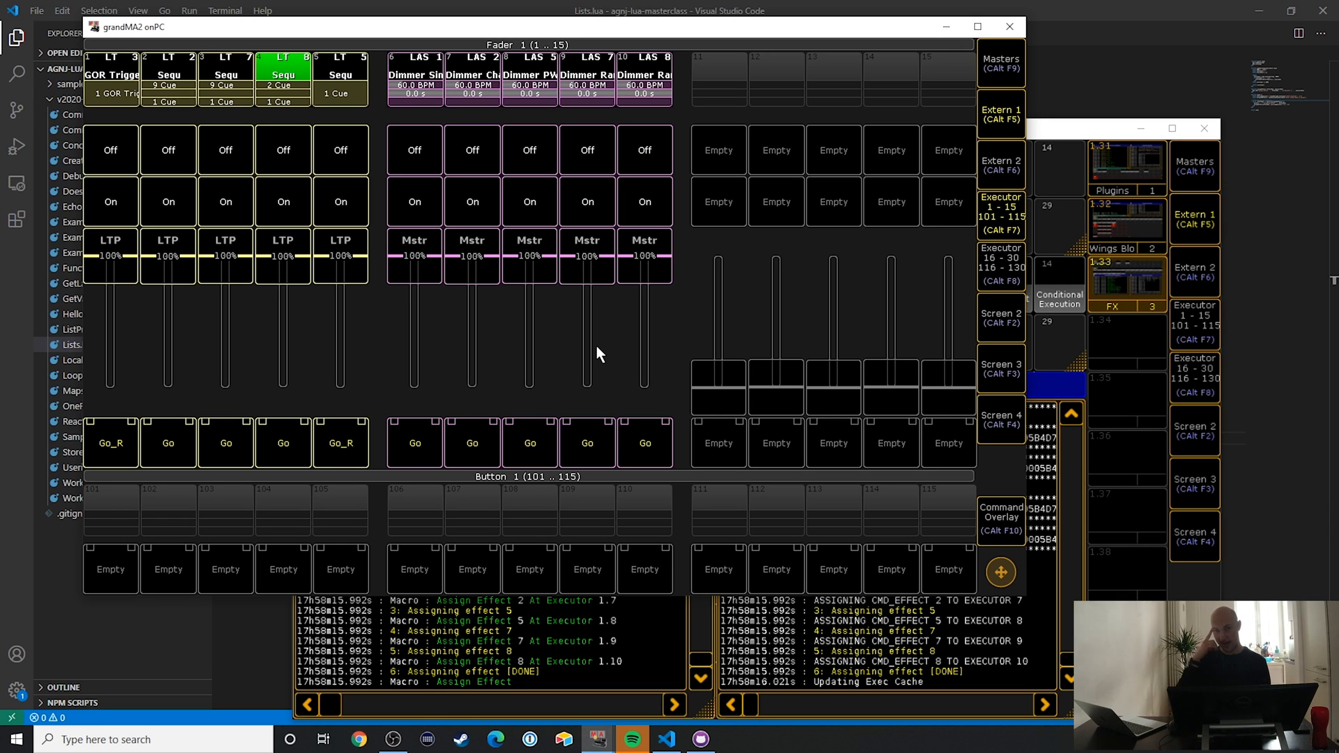
mouse_move(1171, 18)
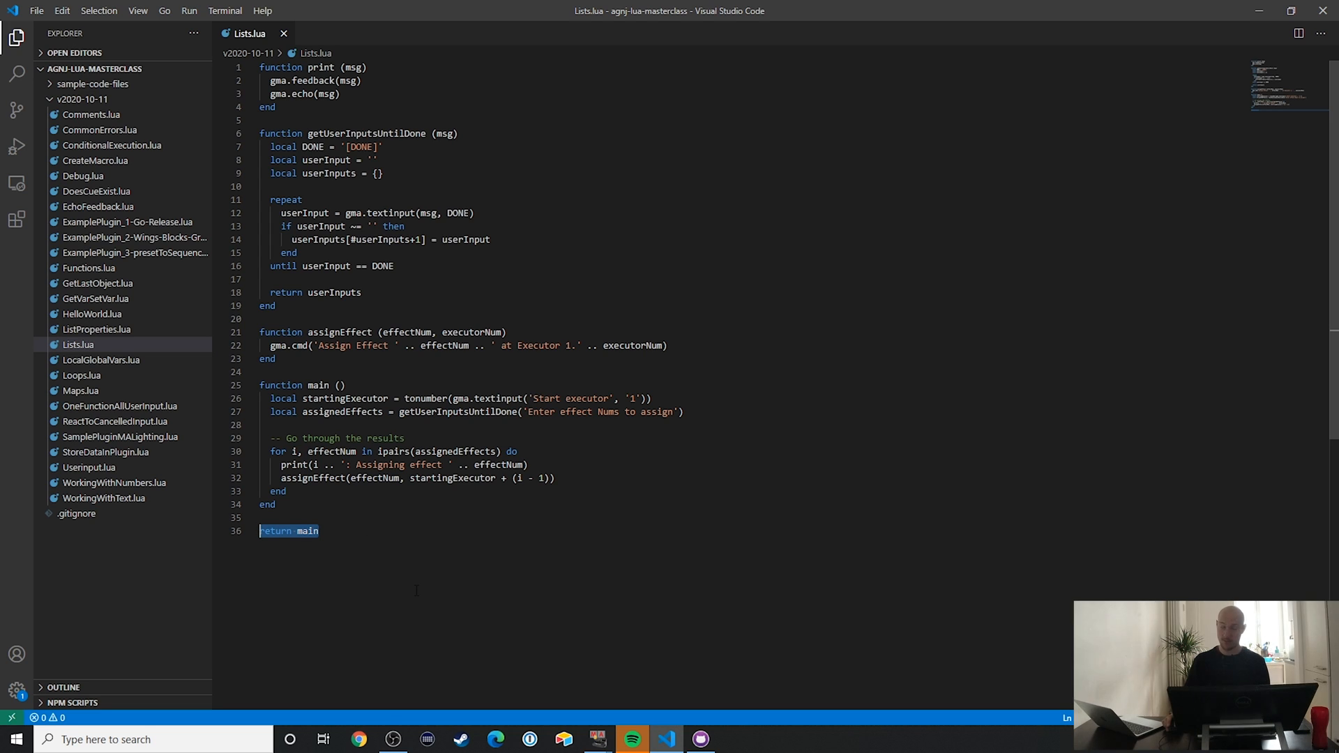
double_click(344, 398)
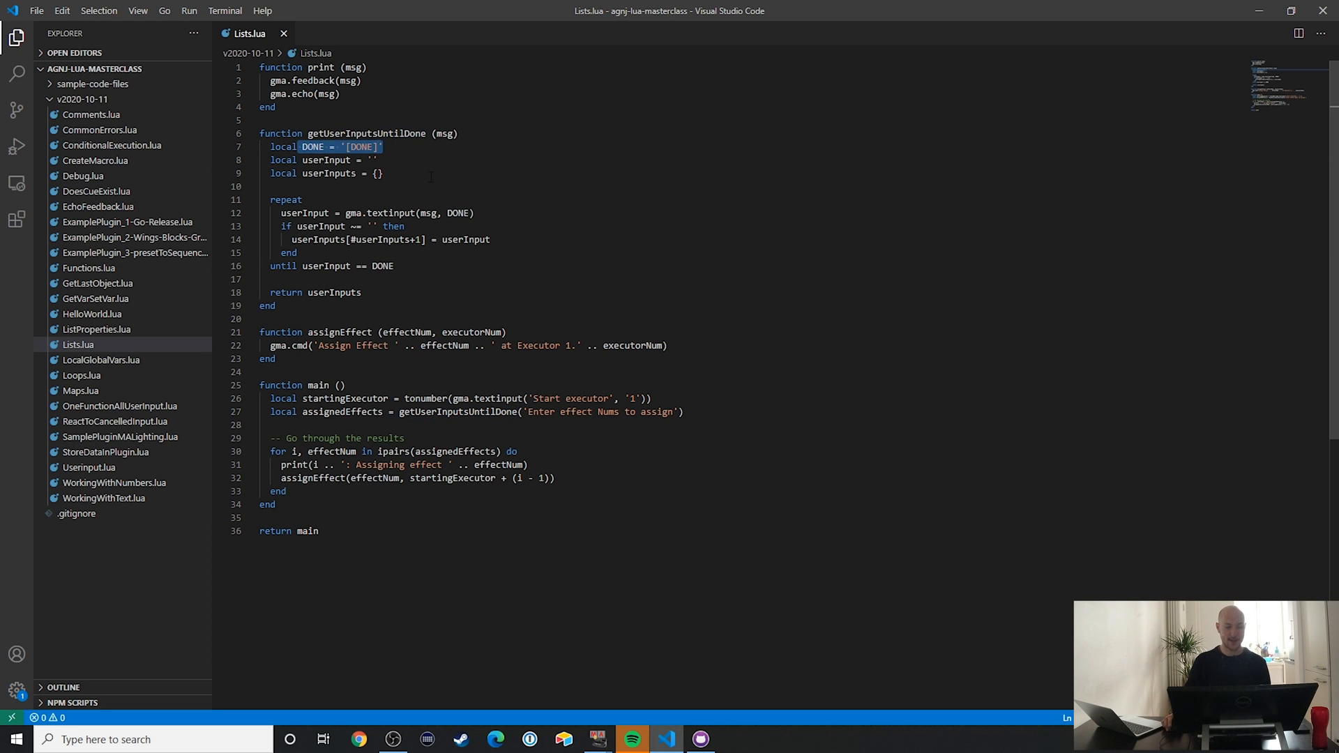
double_click(458, 212)
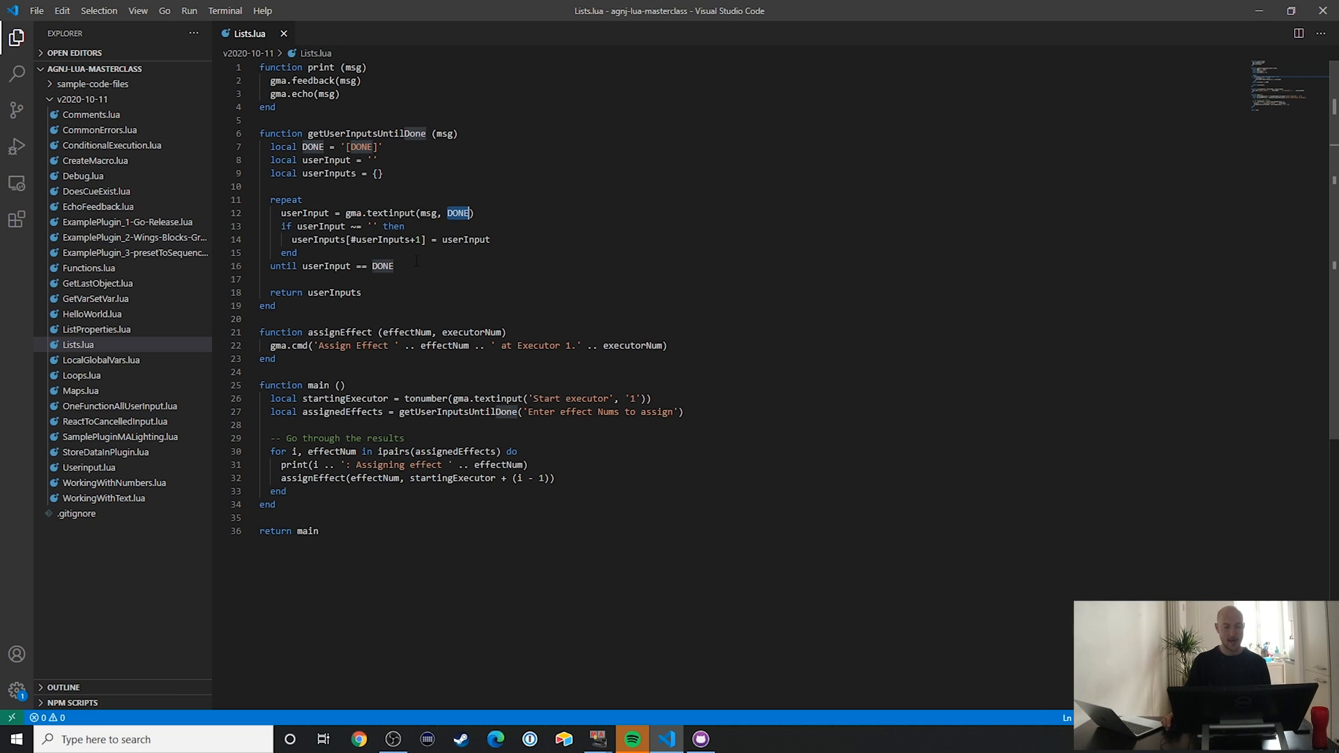
double_click(286, 199)
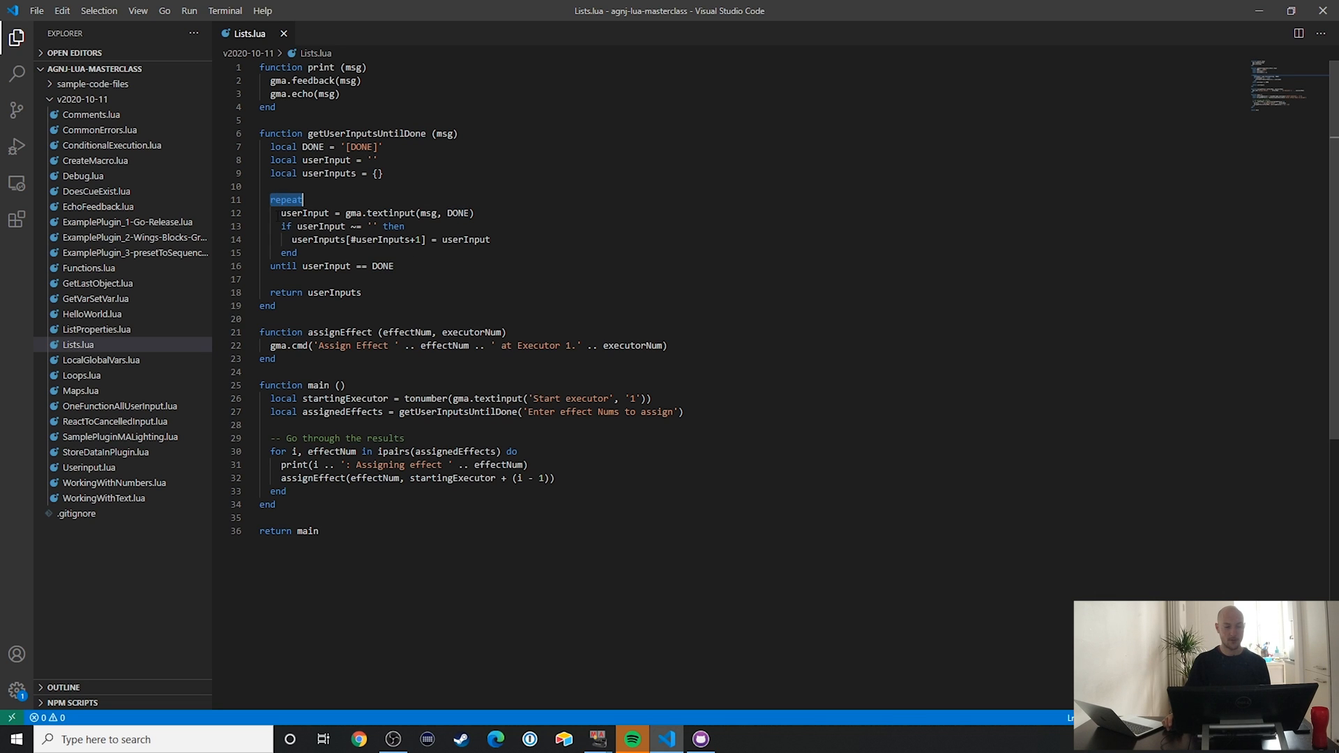
drag(273, 199, 297, 252)
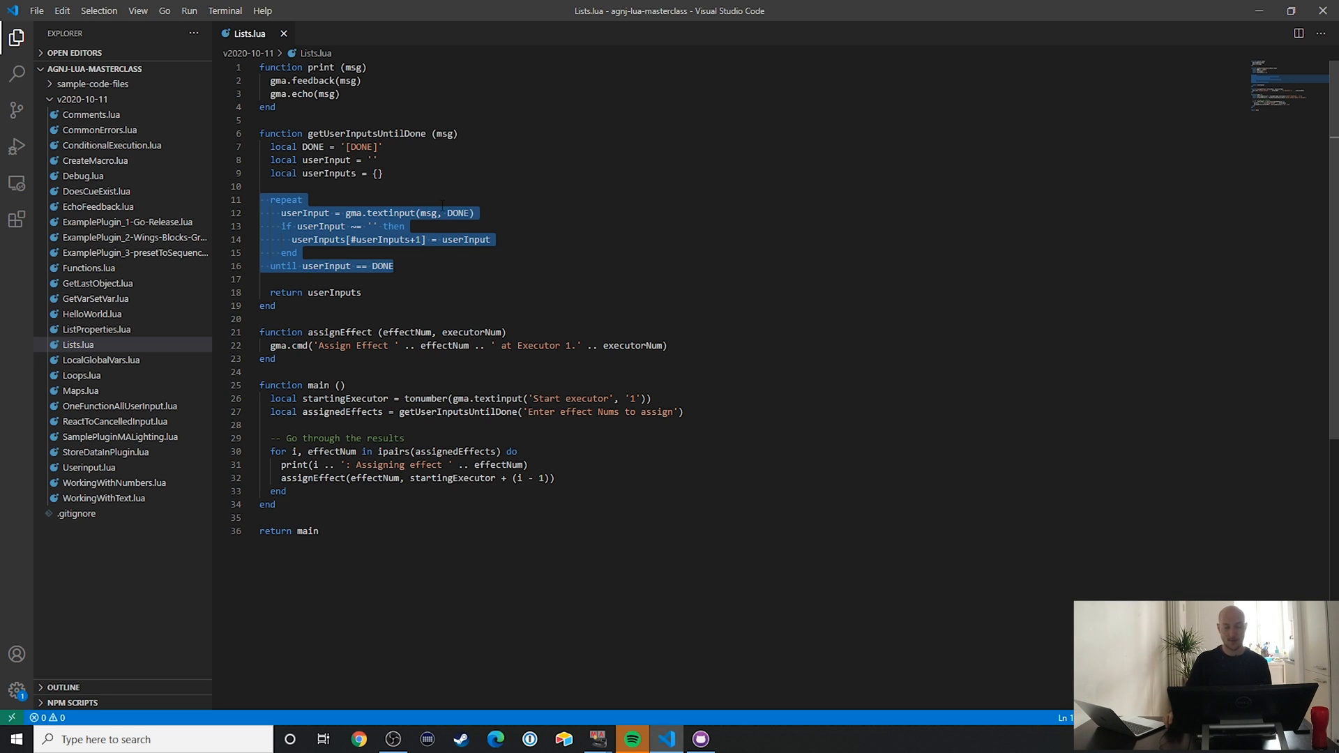
click(376, 173)
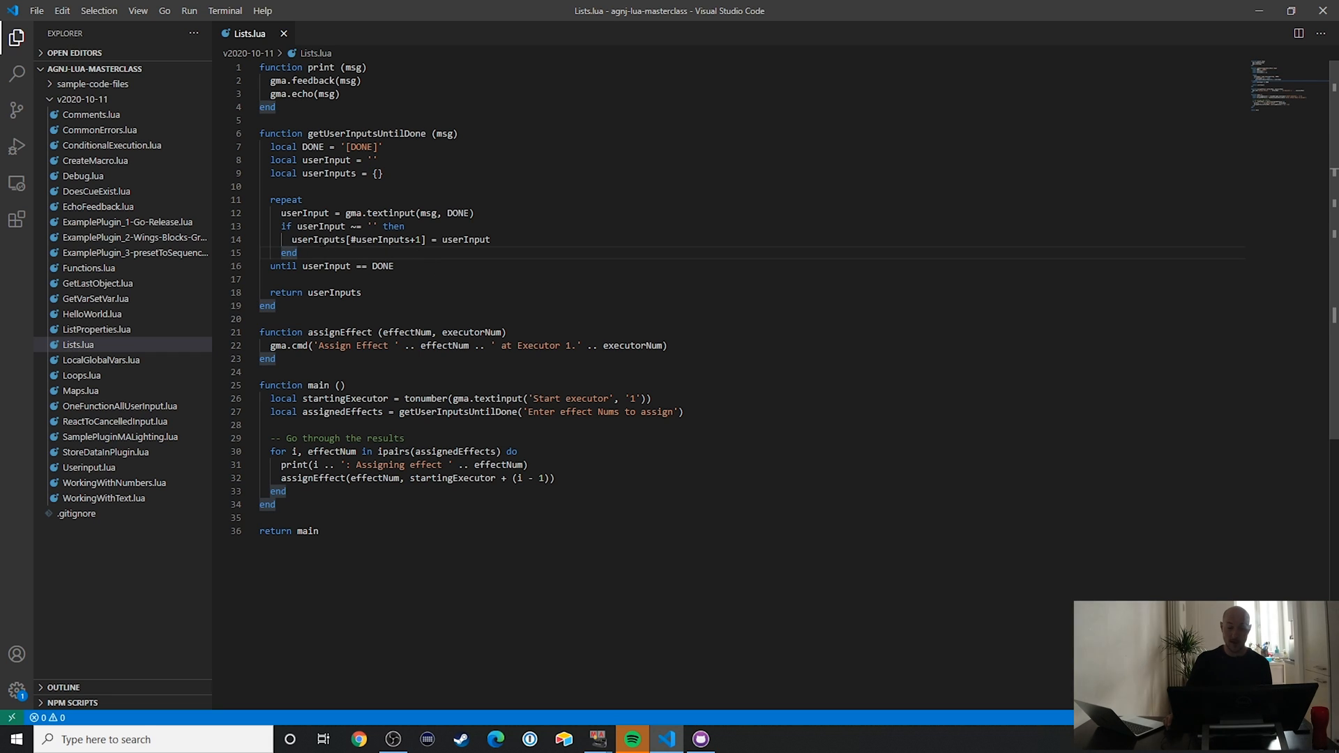
double_click(316, 239)
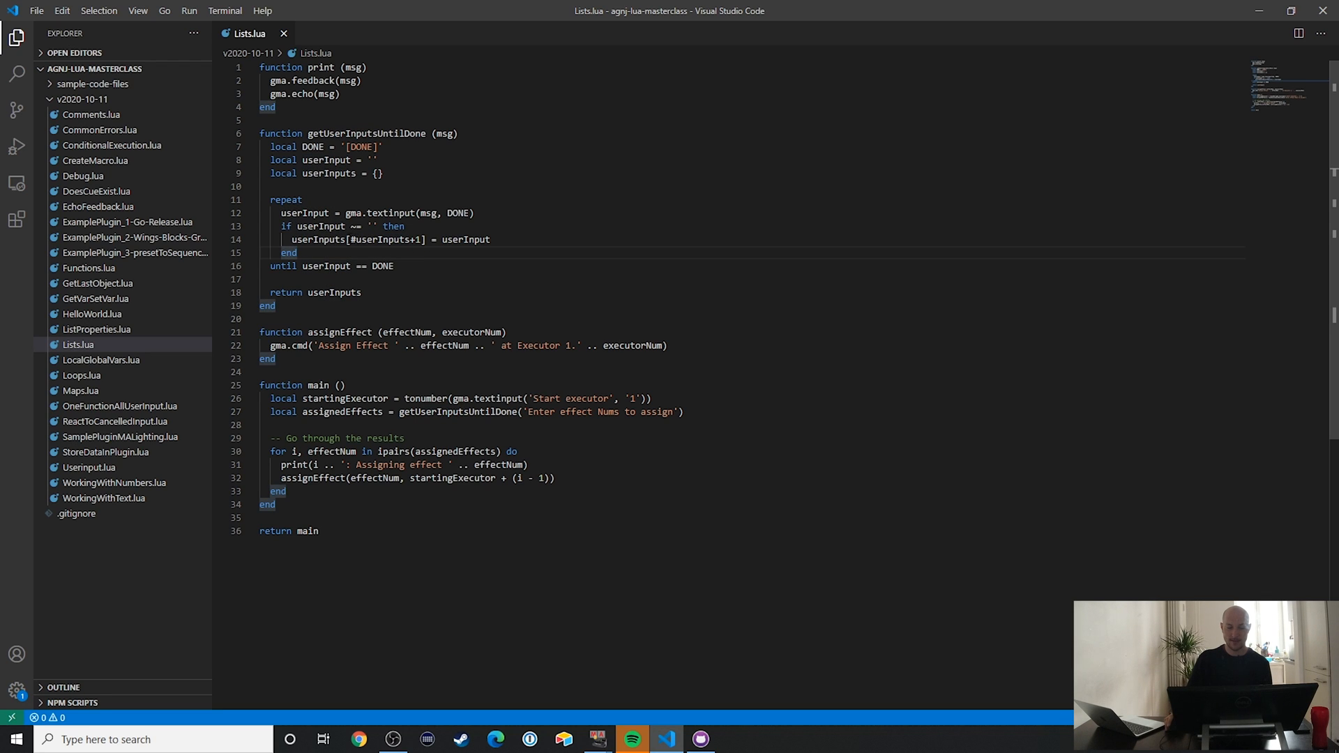
click(419, 240)
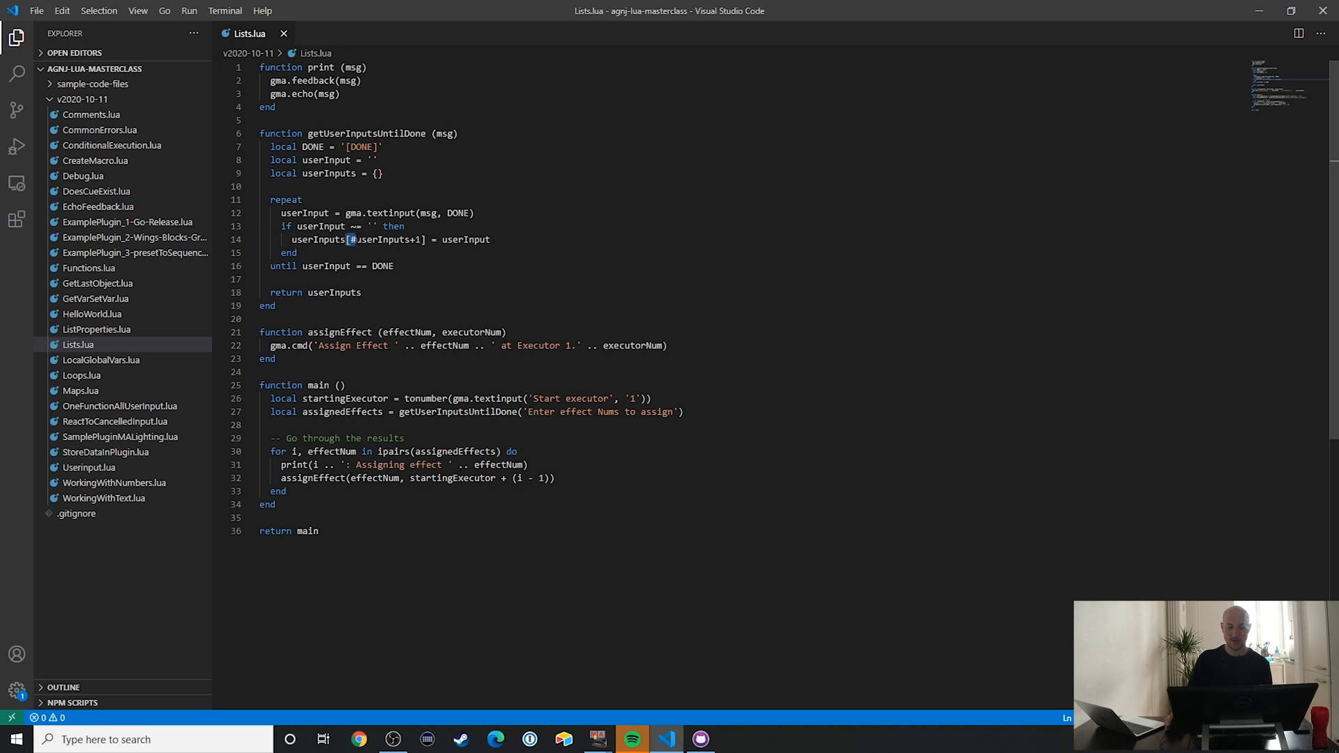
double_click(383, 239)
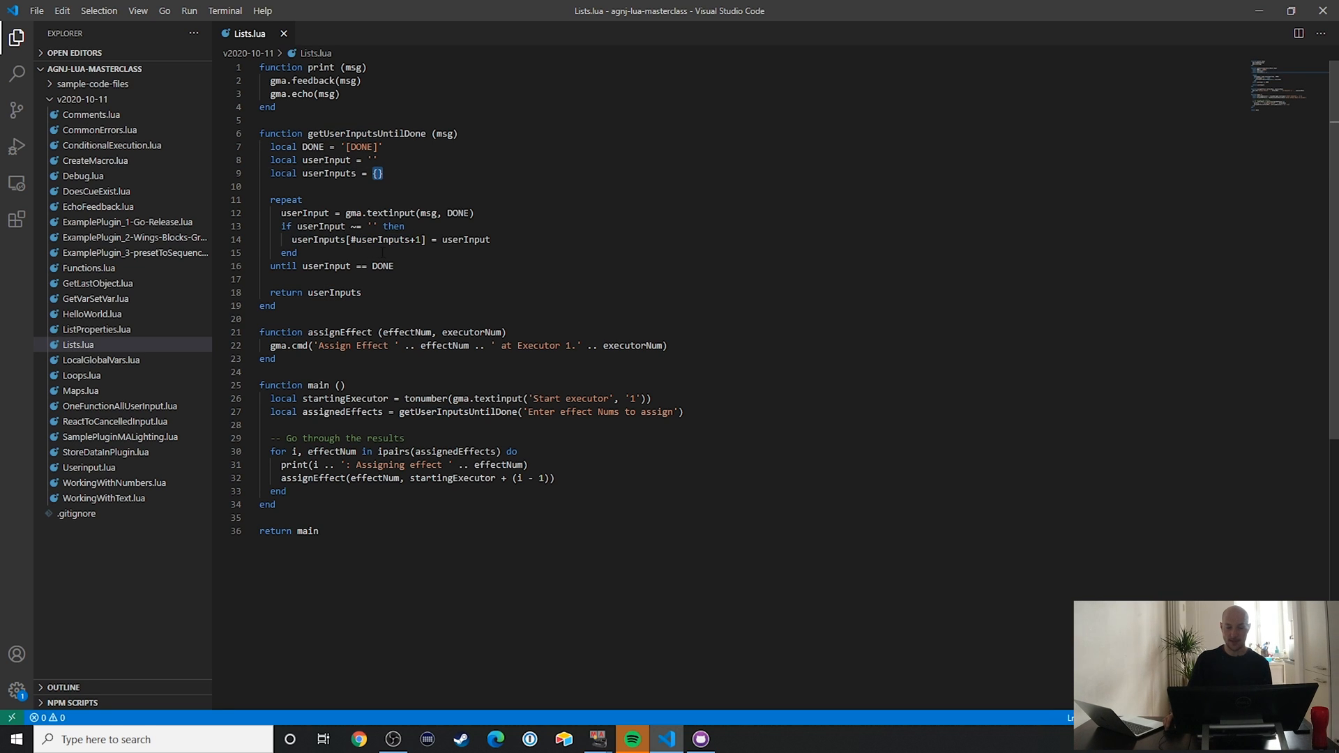
double_click(380, 239)
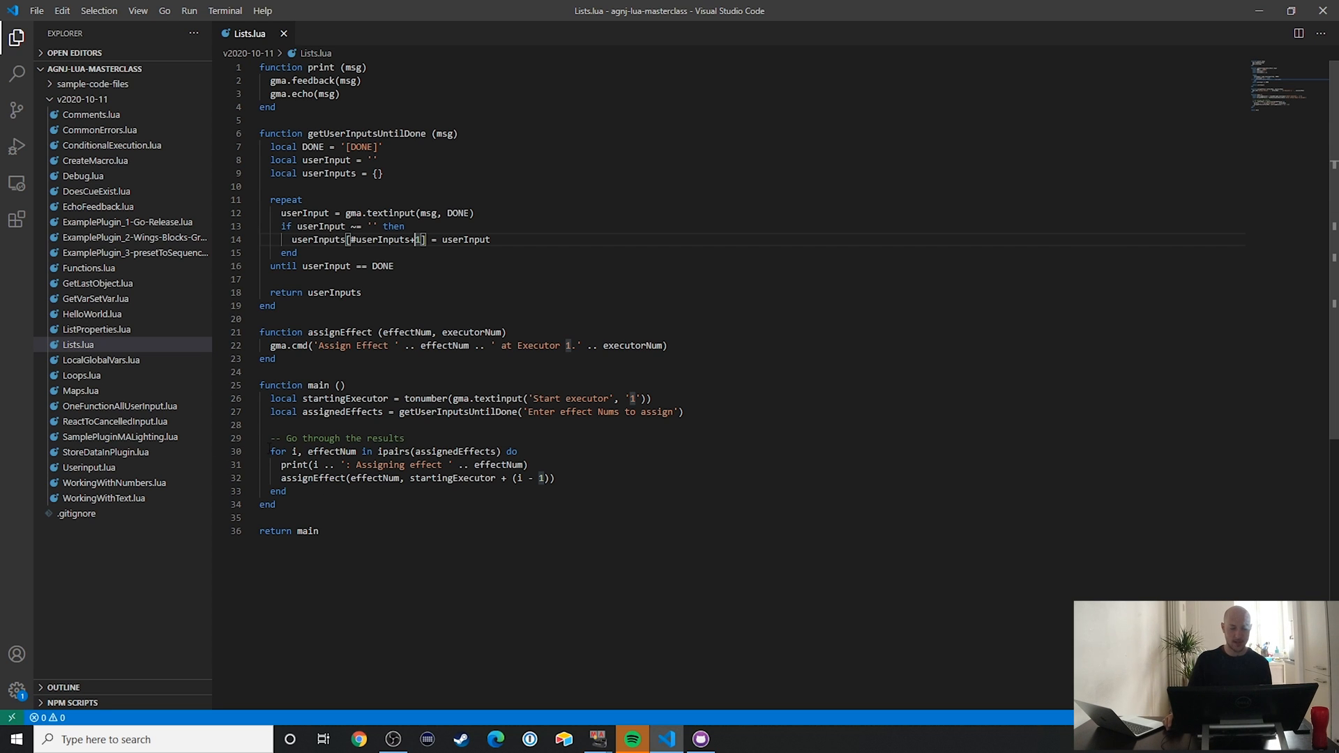
triple_click(392, 452)
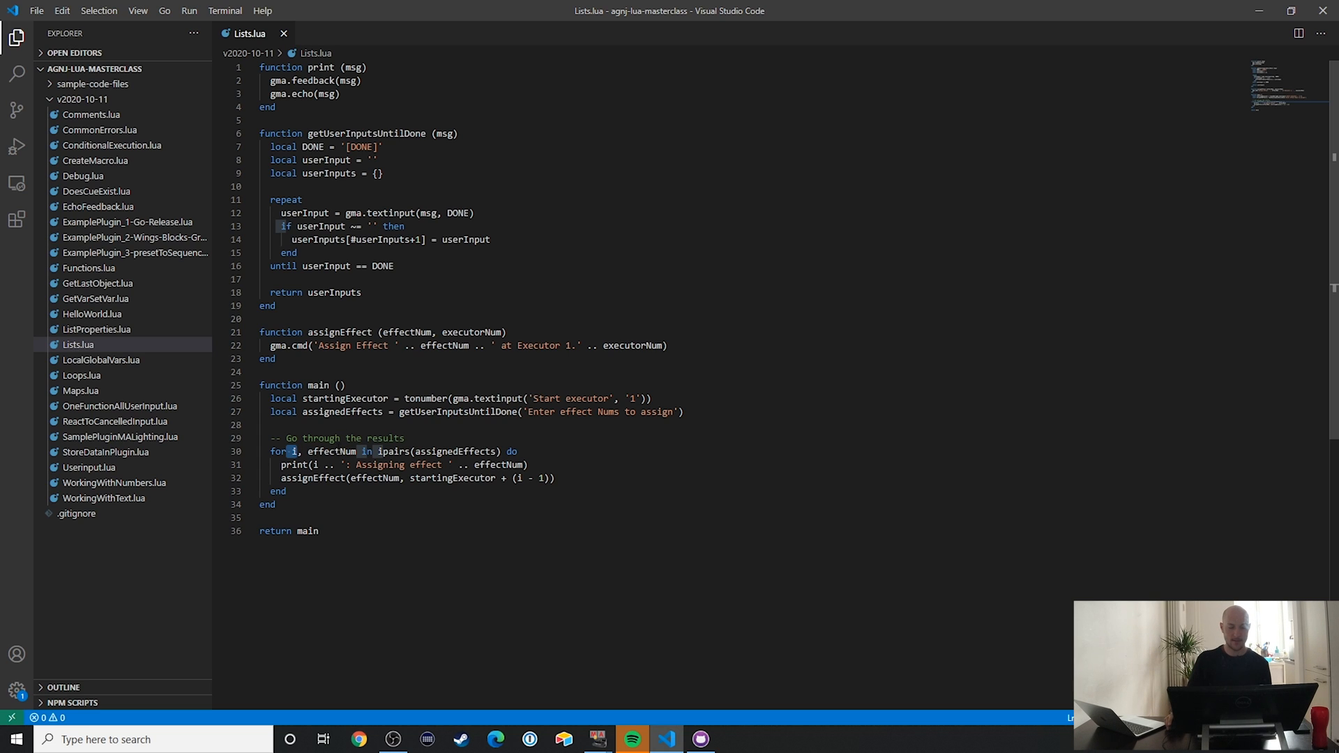
double_click(331, 452)
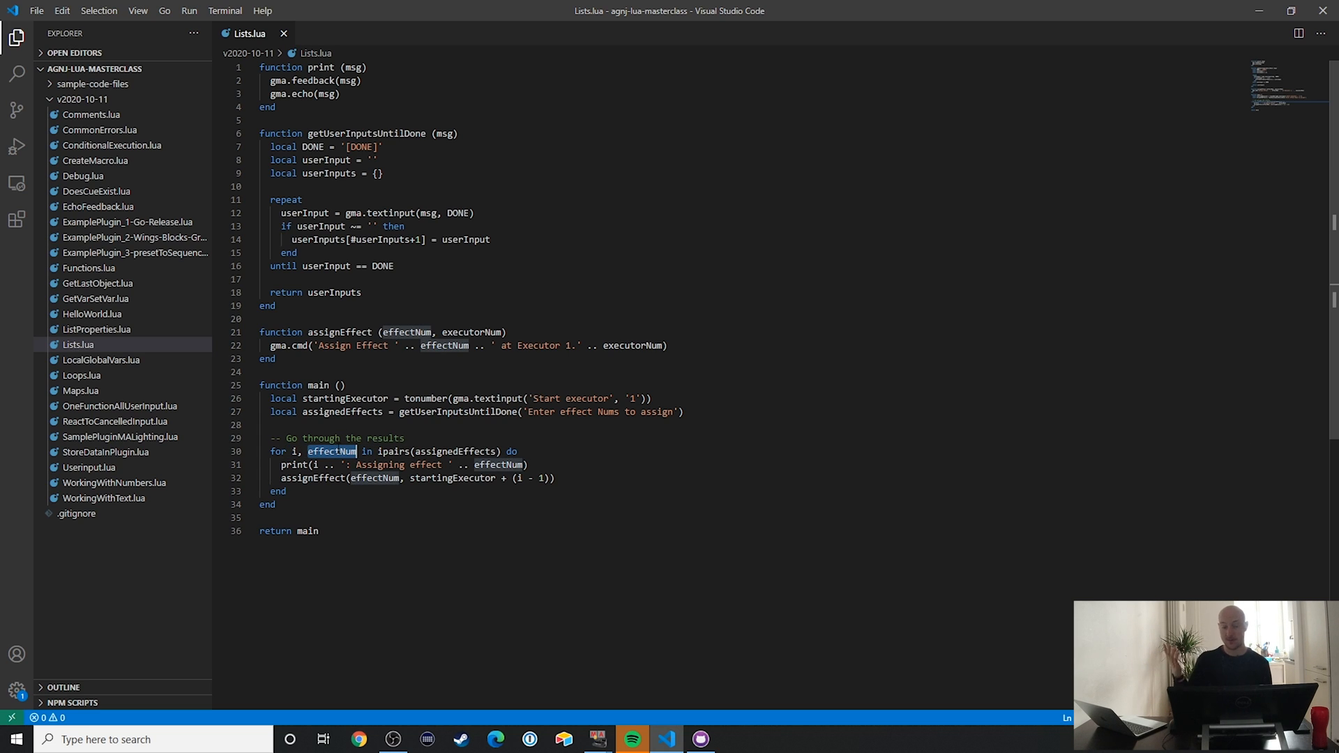
double_click(465, 240)
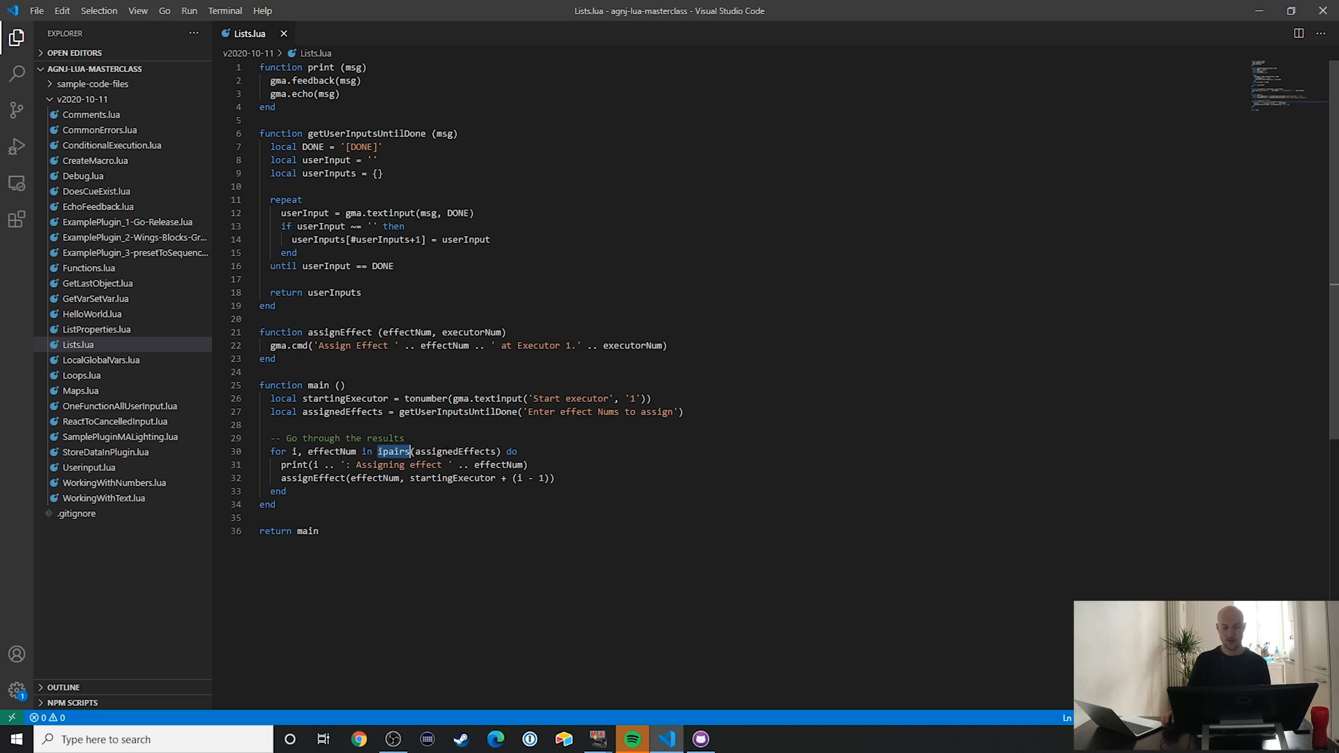
click(290, 465)
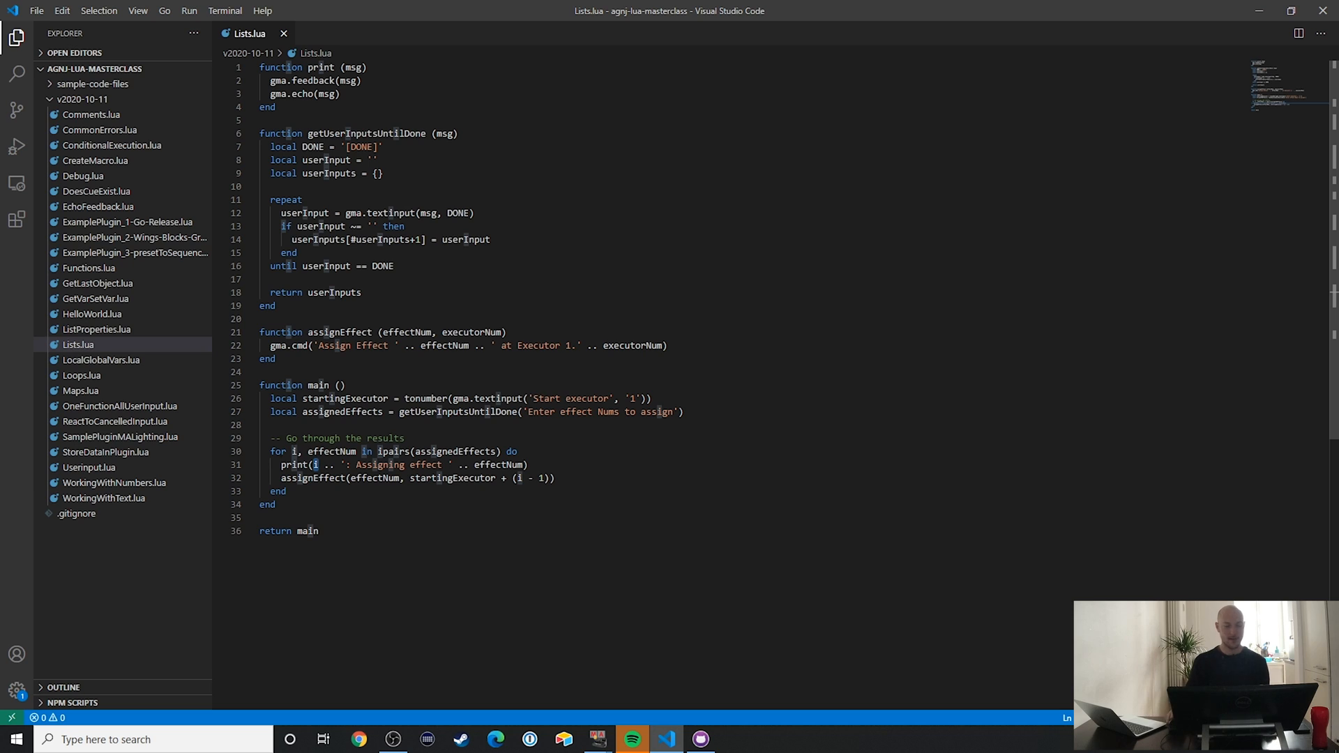
double_click(500, 465)
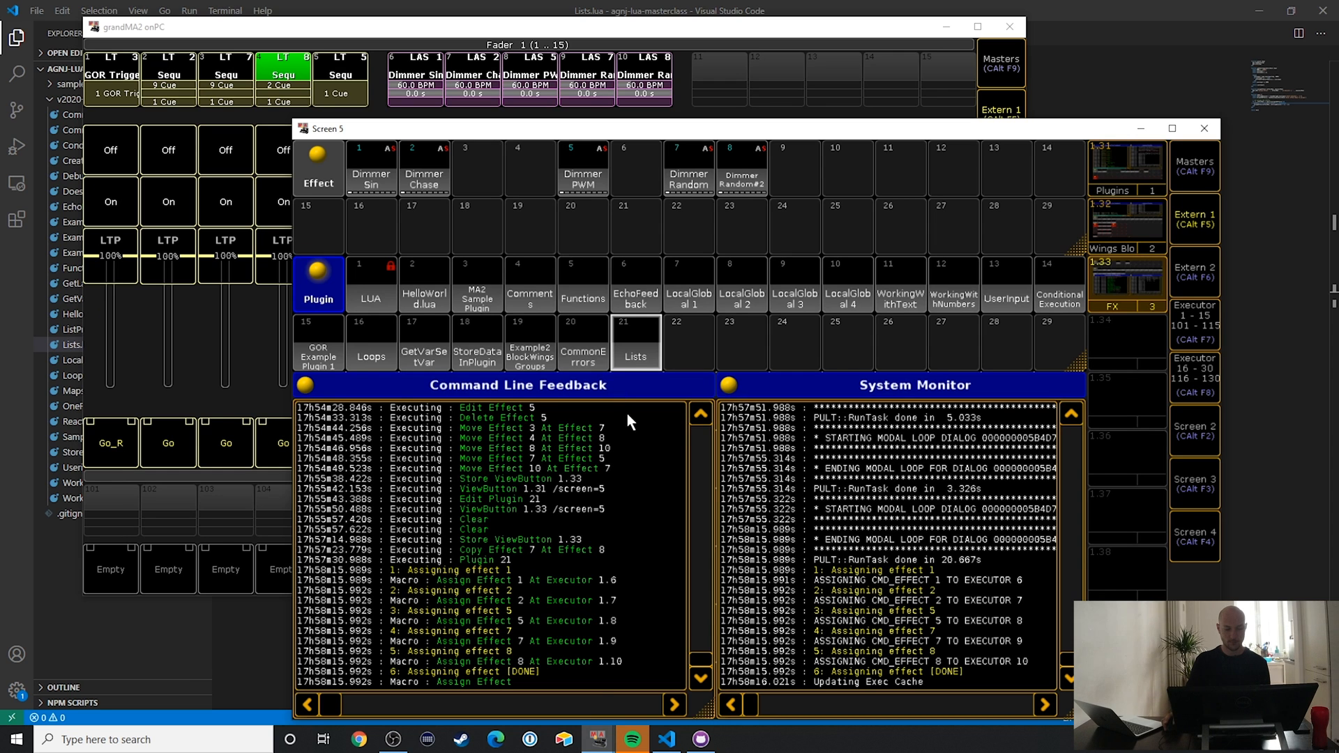
mouse_move(391, 577)
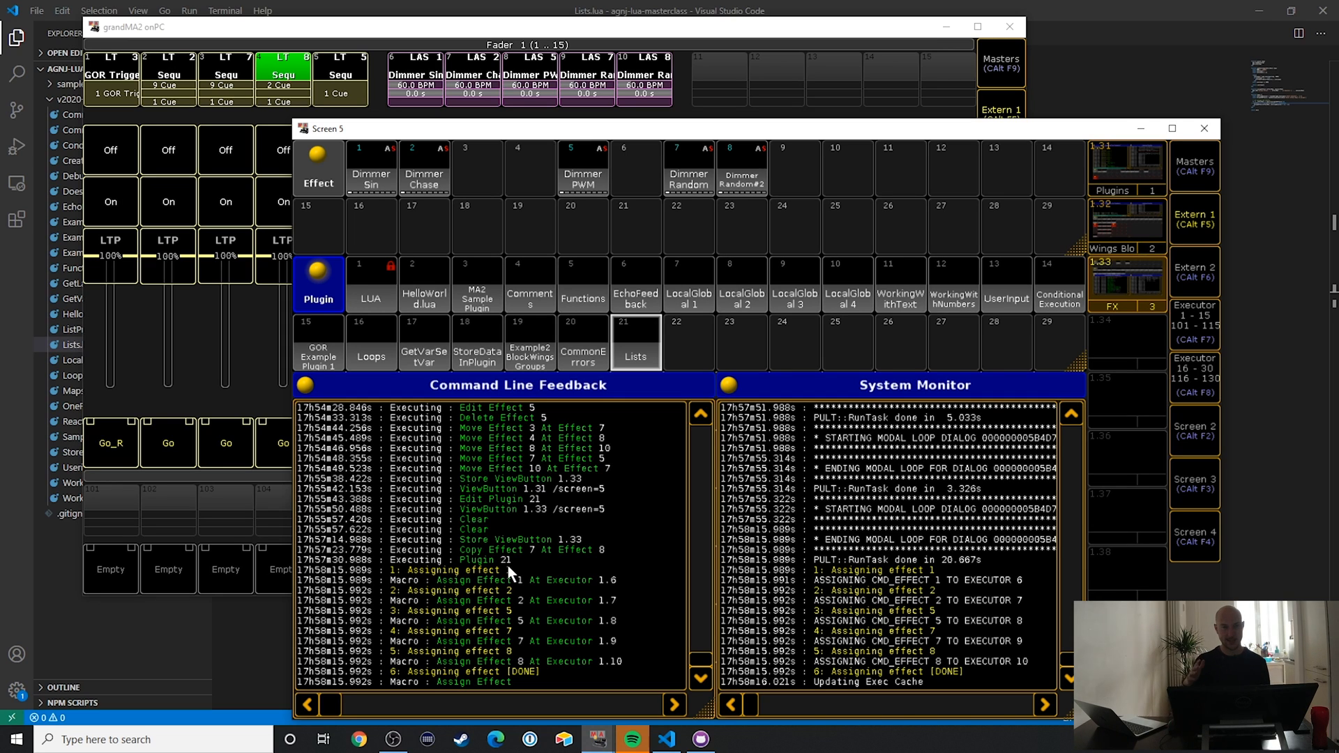
mouse_move(507, 574)
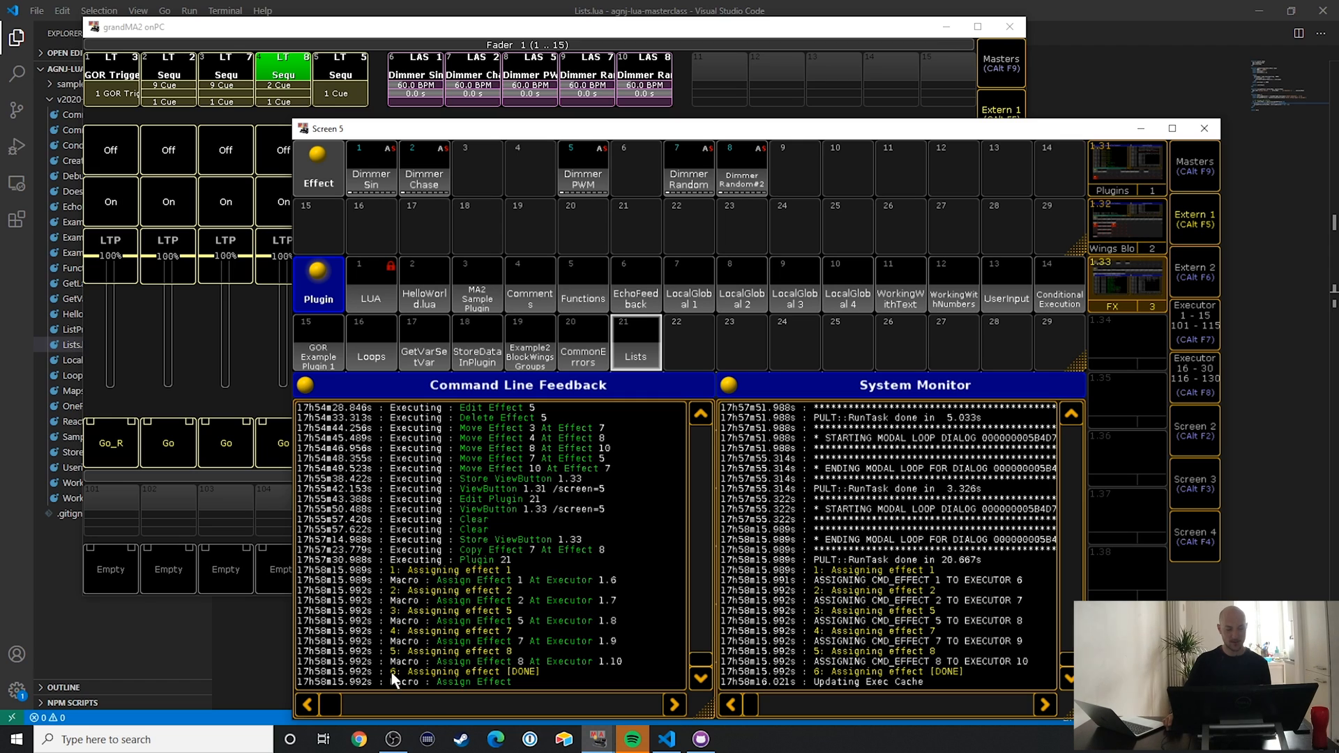
mouse_move(410, 664)
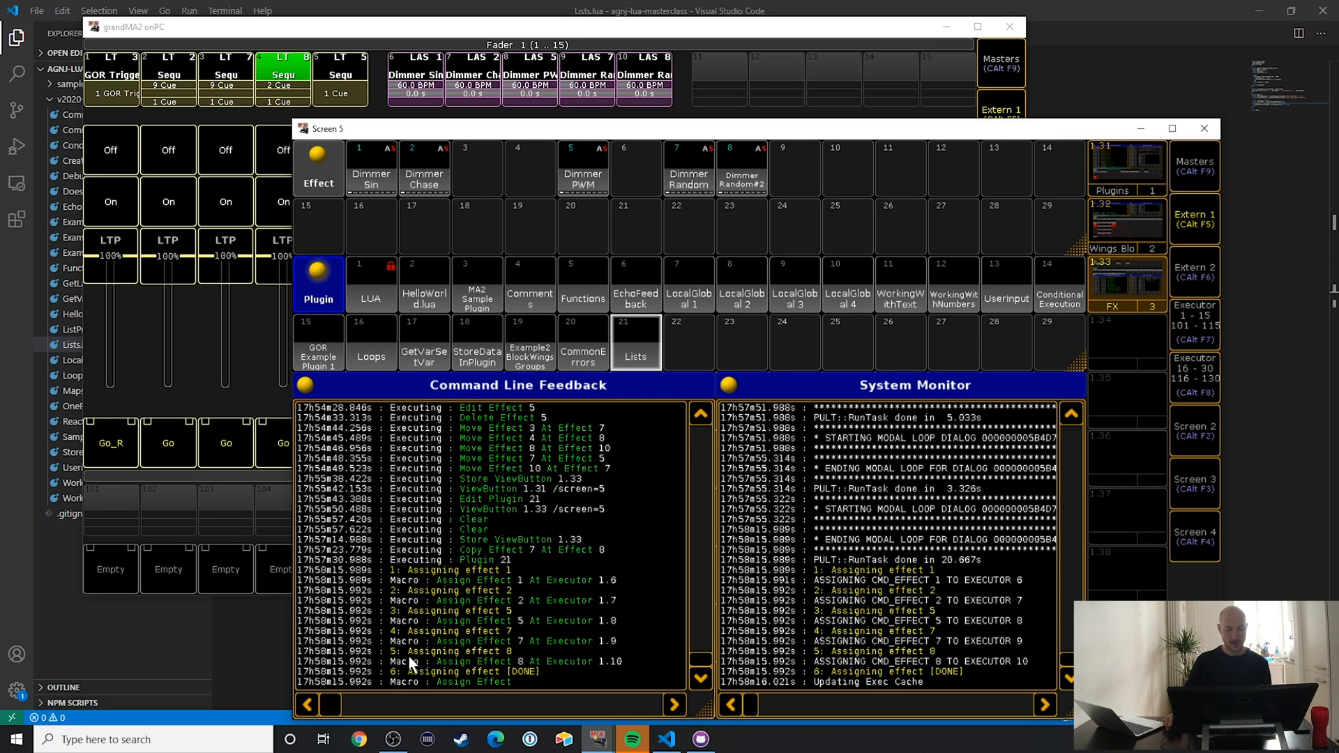
mouse_move(503, 656)
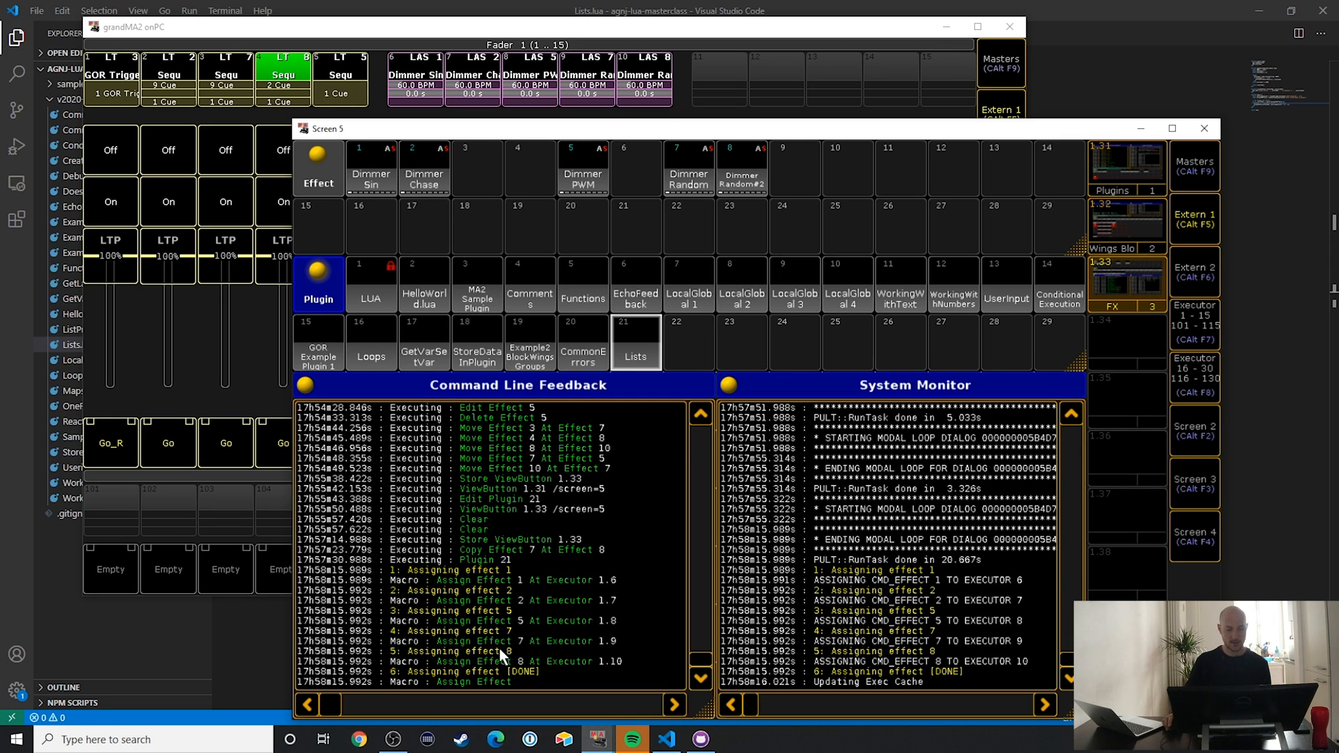
mouse_move(506, 655)
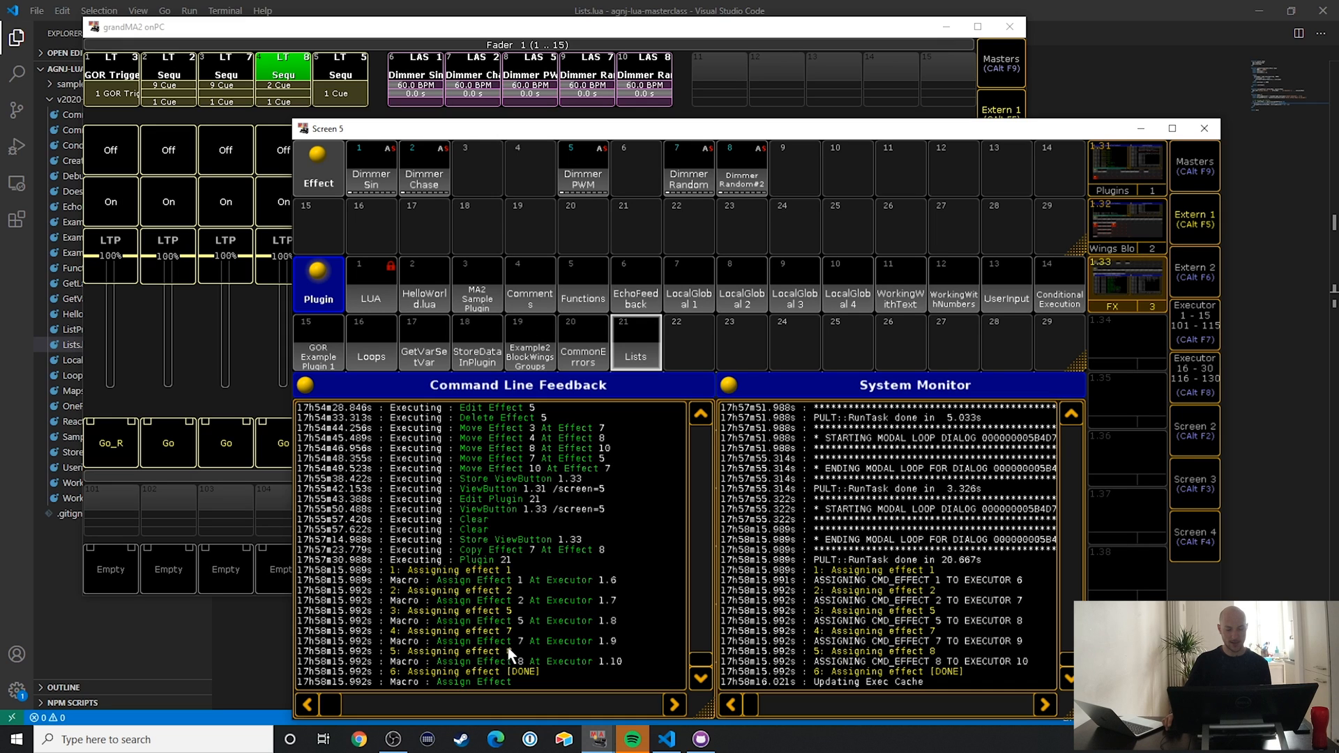
mouse_move(510, 639)
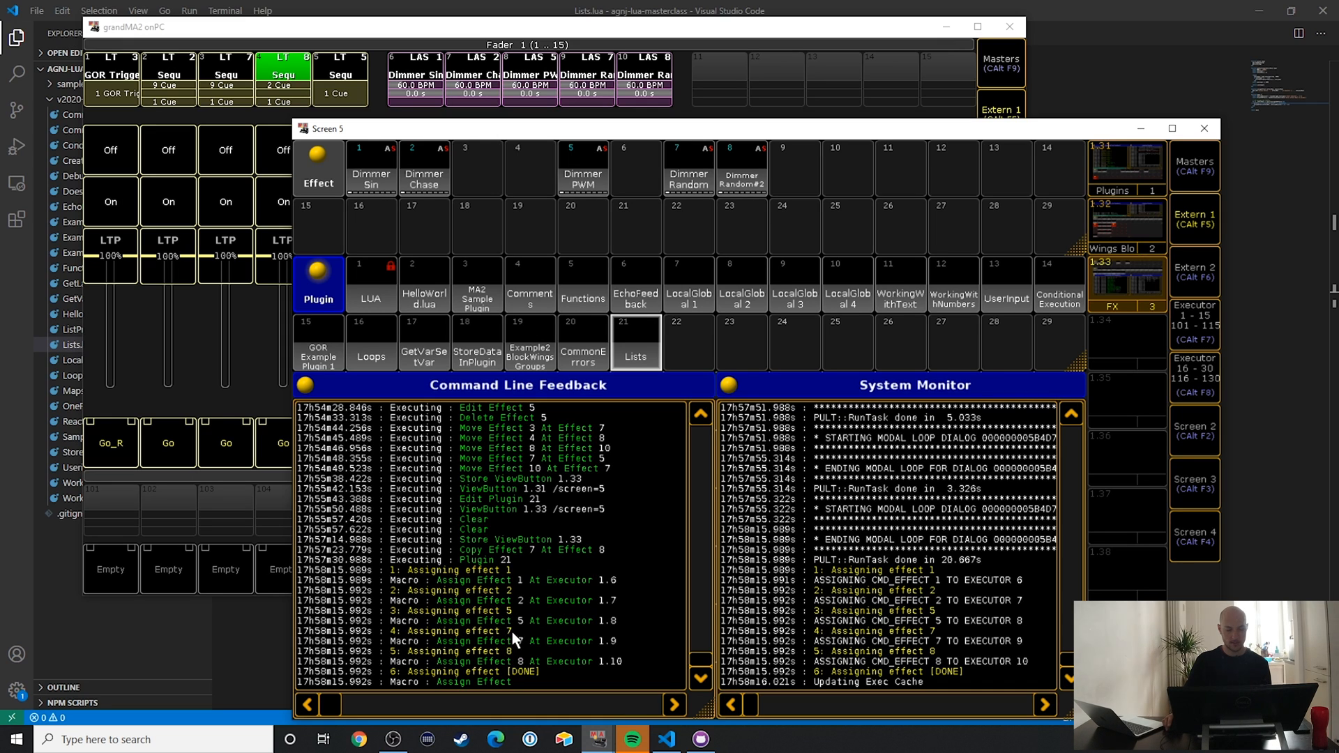
mouse_move(514, 597)
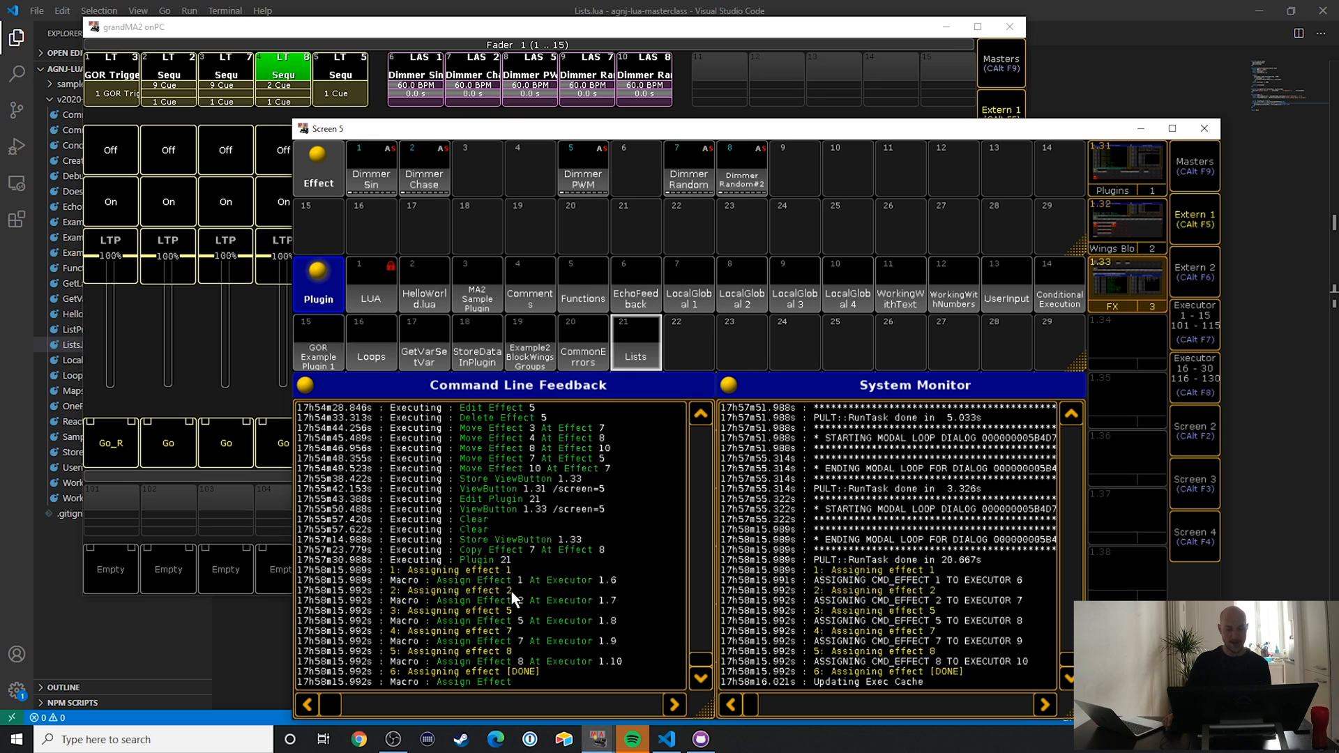
mouse_move(498, 620)
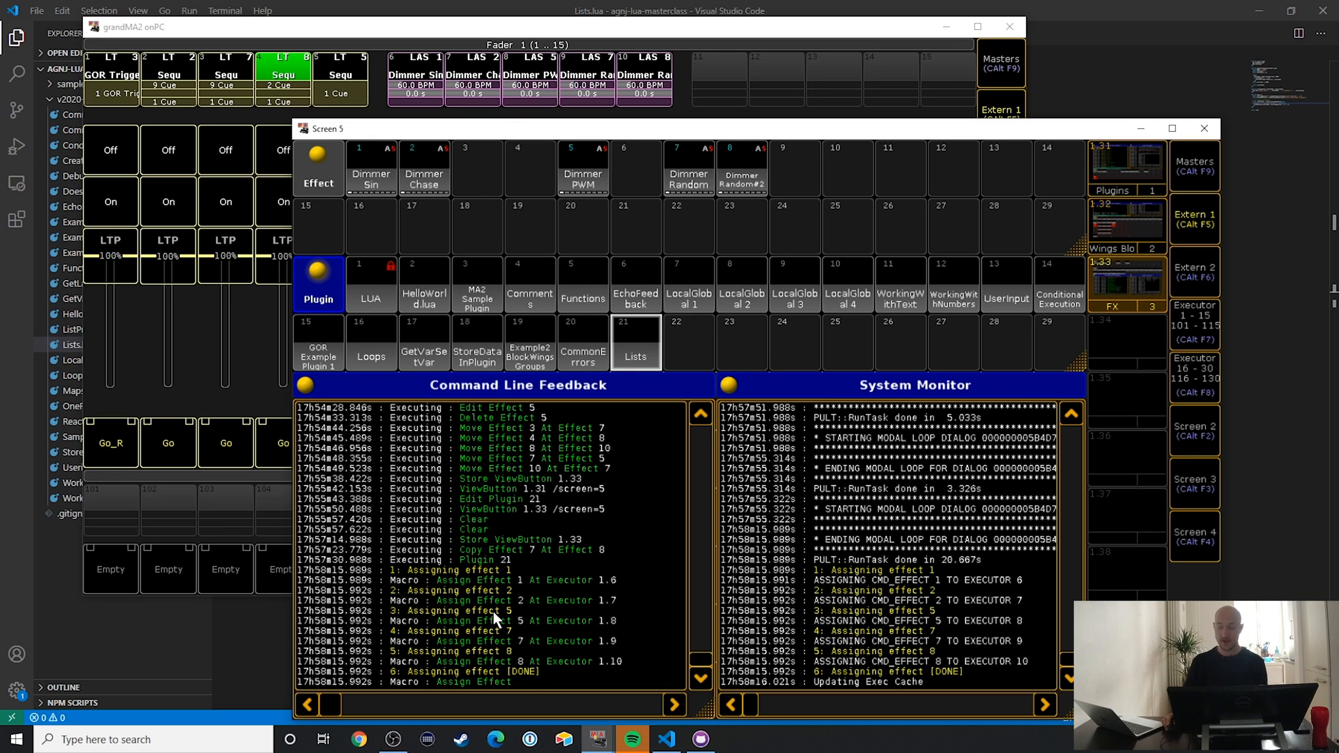
mouse_move(525, 684)
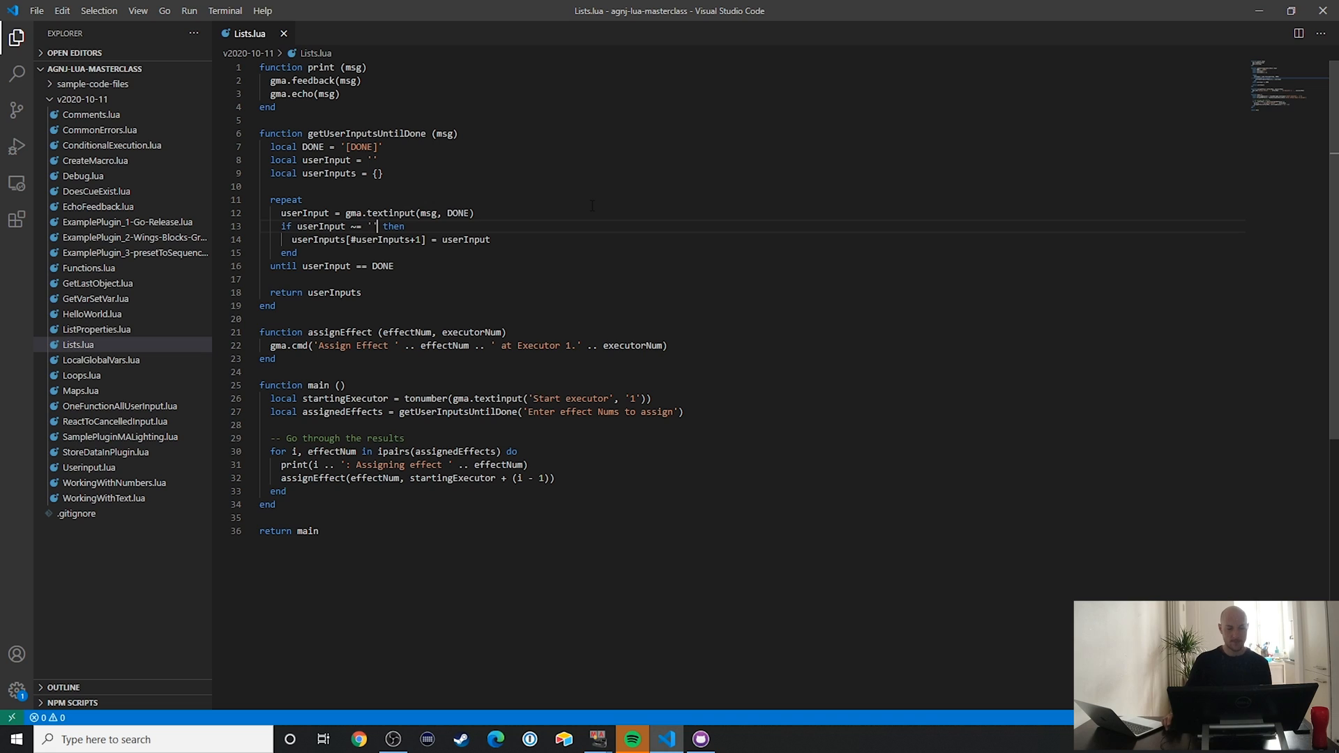
Step: Type 'and userInput == DONE' after the empty-string check on line 13
text(and)
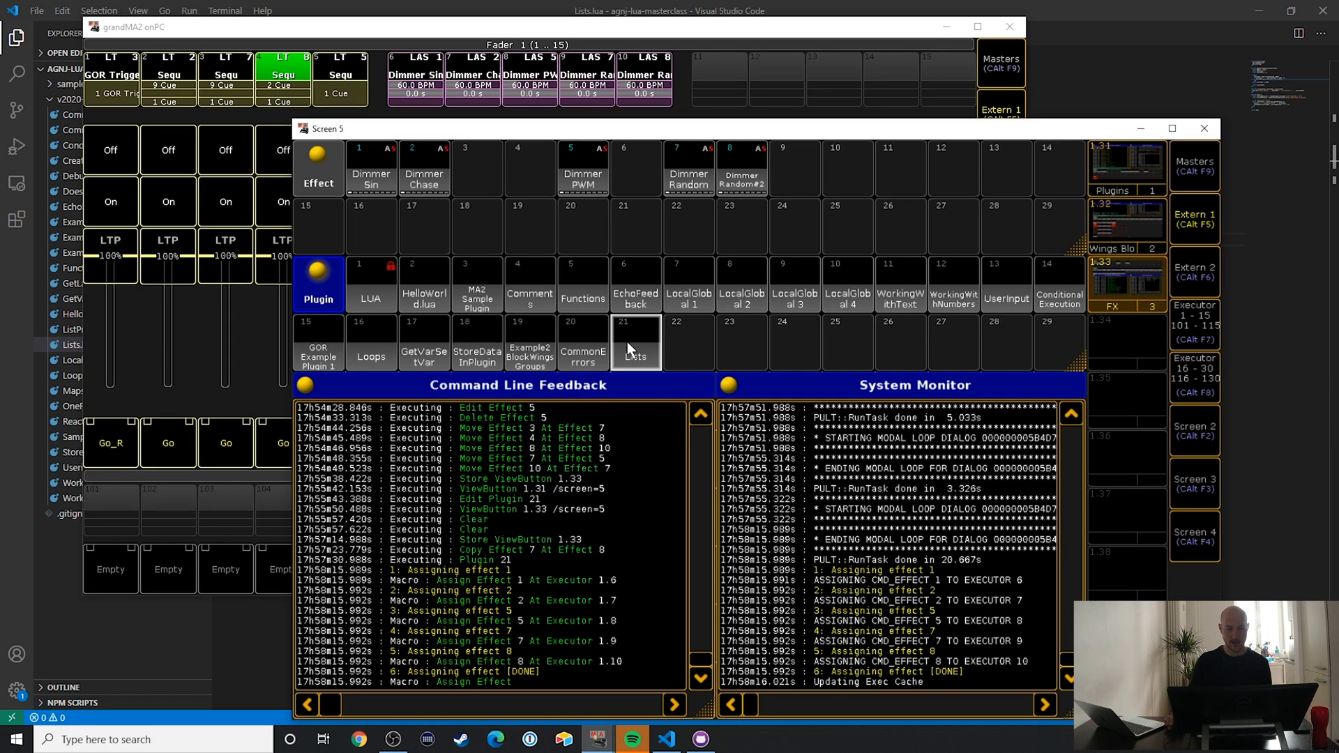
Step: Reload plugin 21 'Lists' by opening and closing its editor, then enter effect 7
double_click(635, 343)
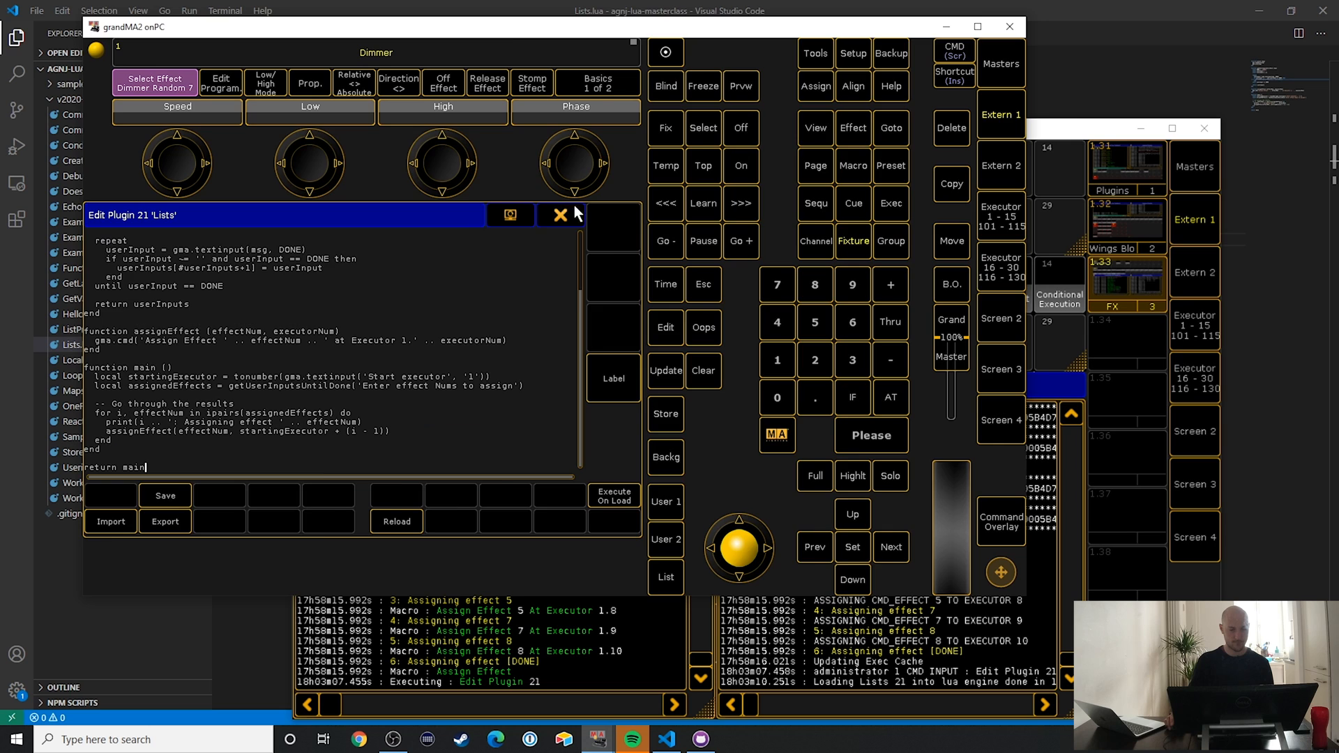
click(560, 214)
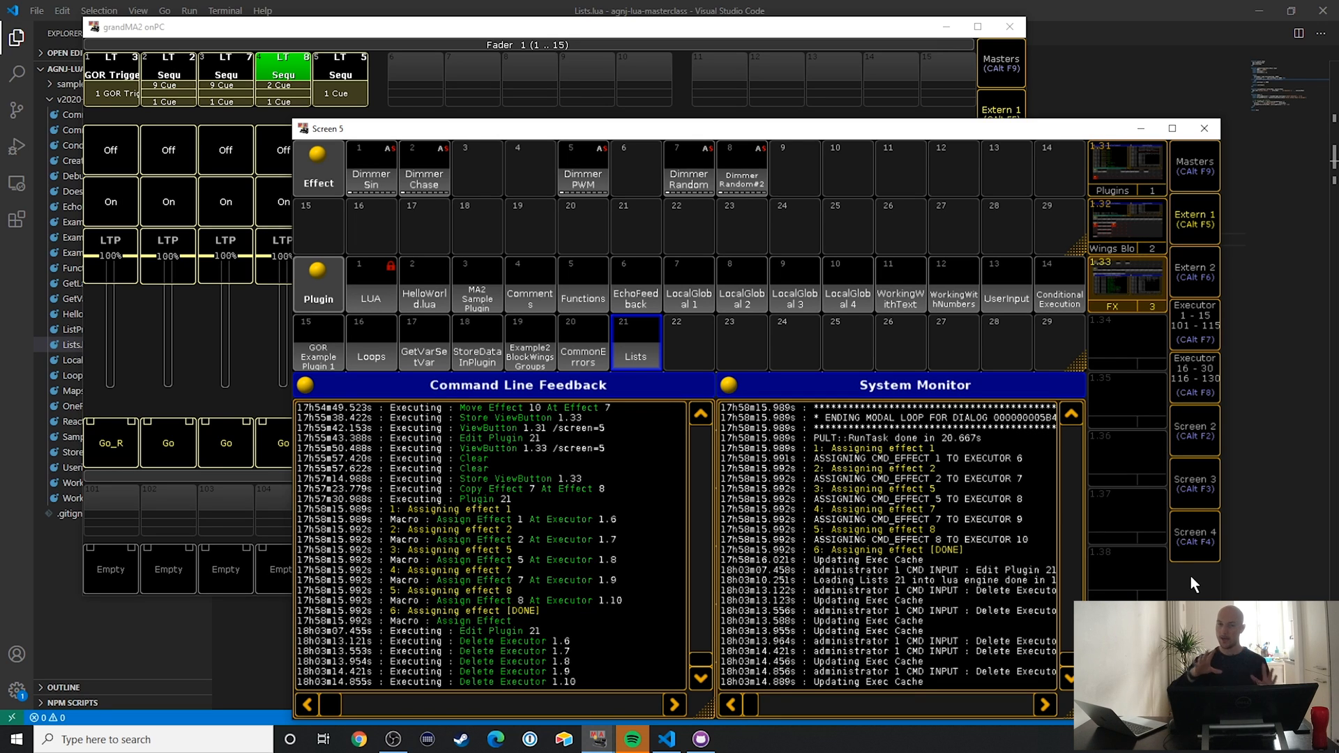
mouse_move(1000, 495)
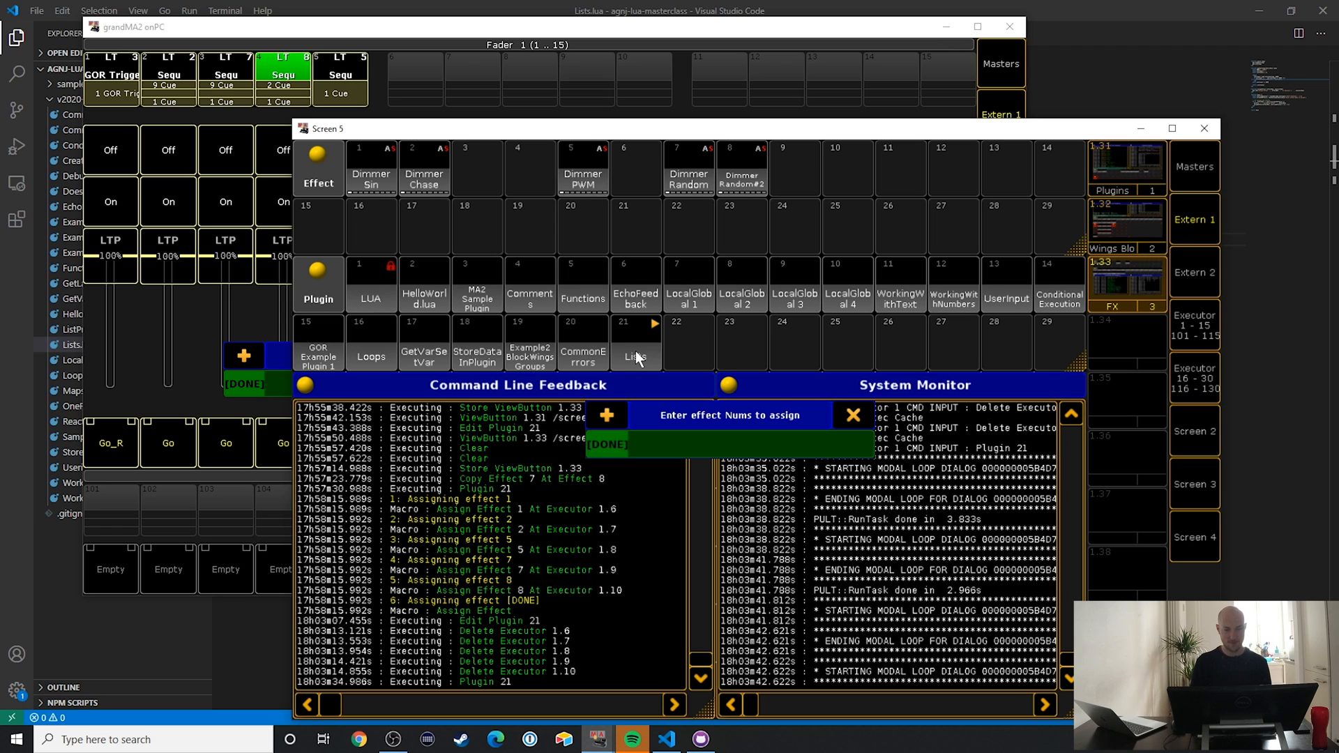
text(7)
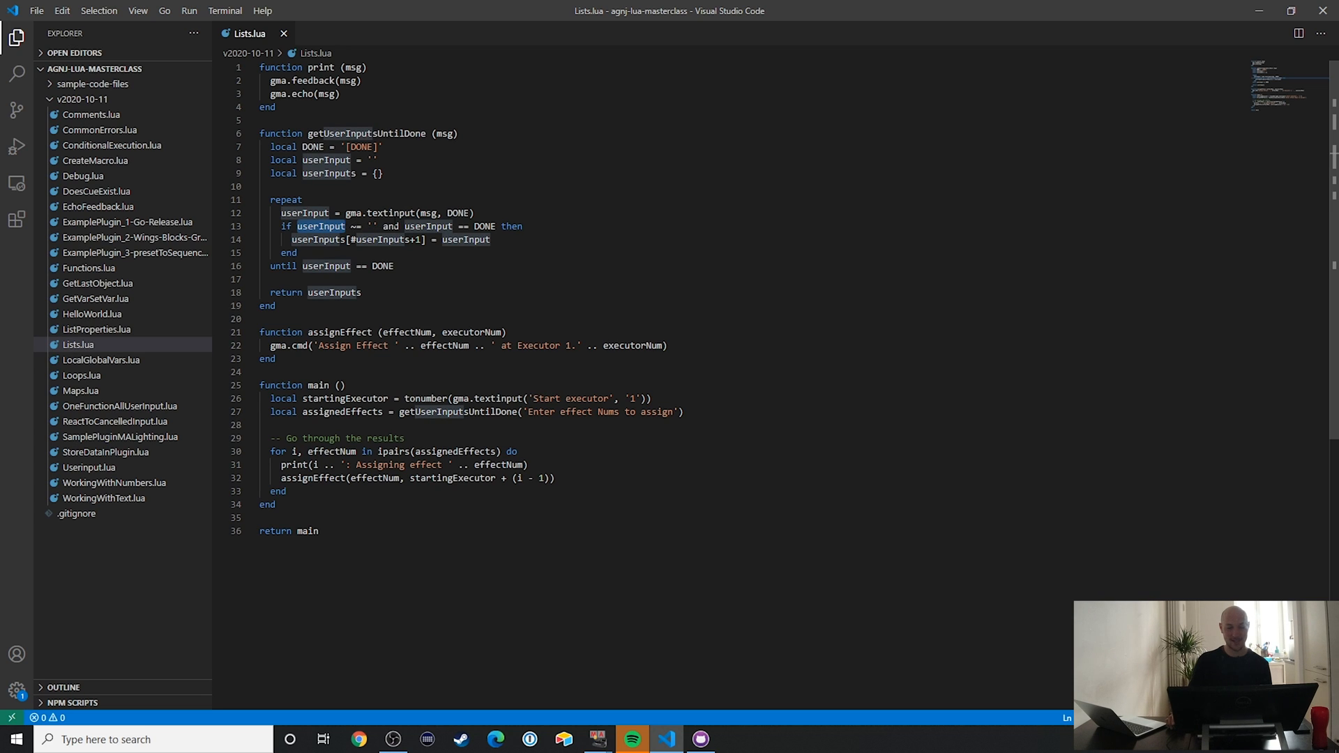
Step: Change 'userInput == DONE' to 'userInput ~= DONE' on line 13
double_click(484, 226)
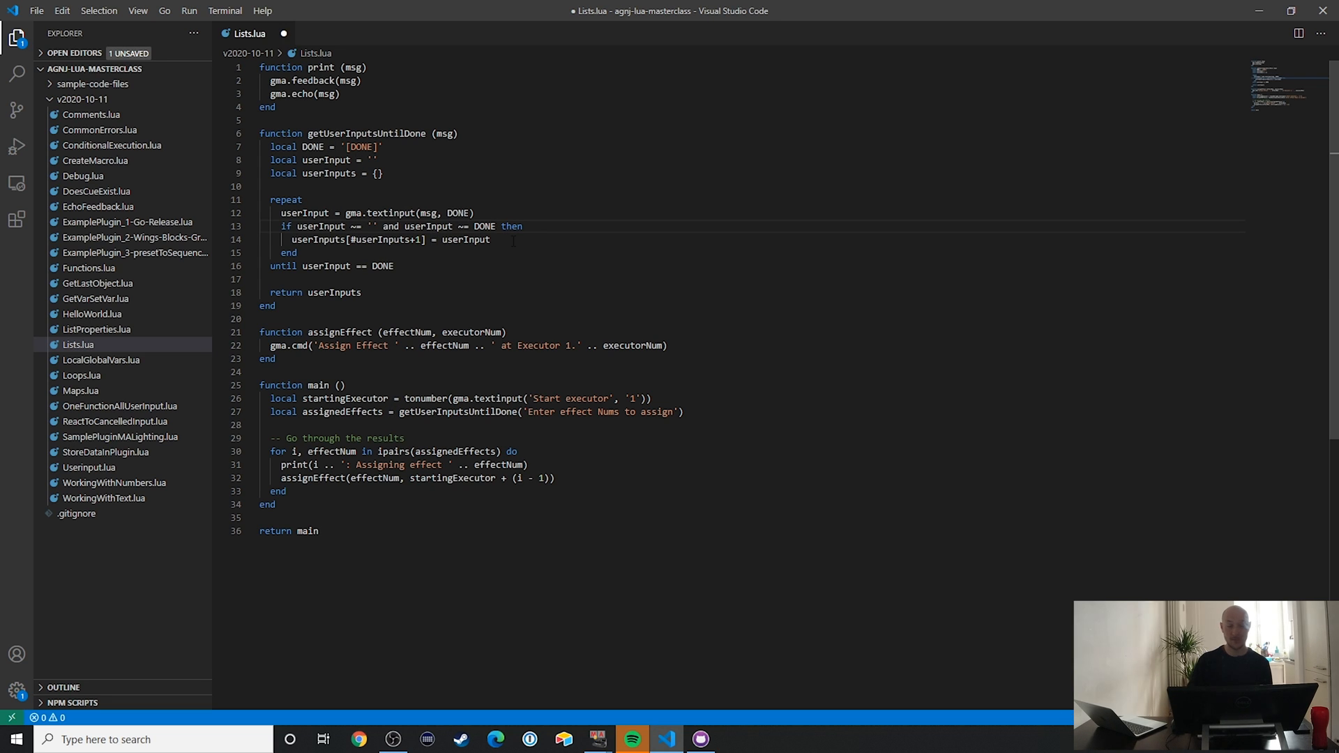
key(ctrl+a)
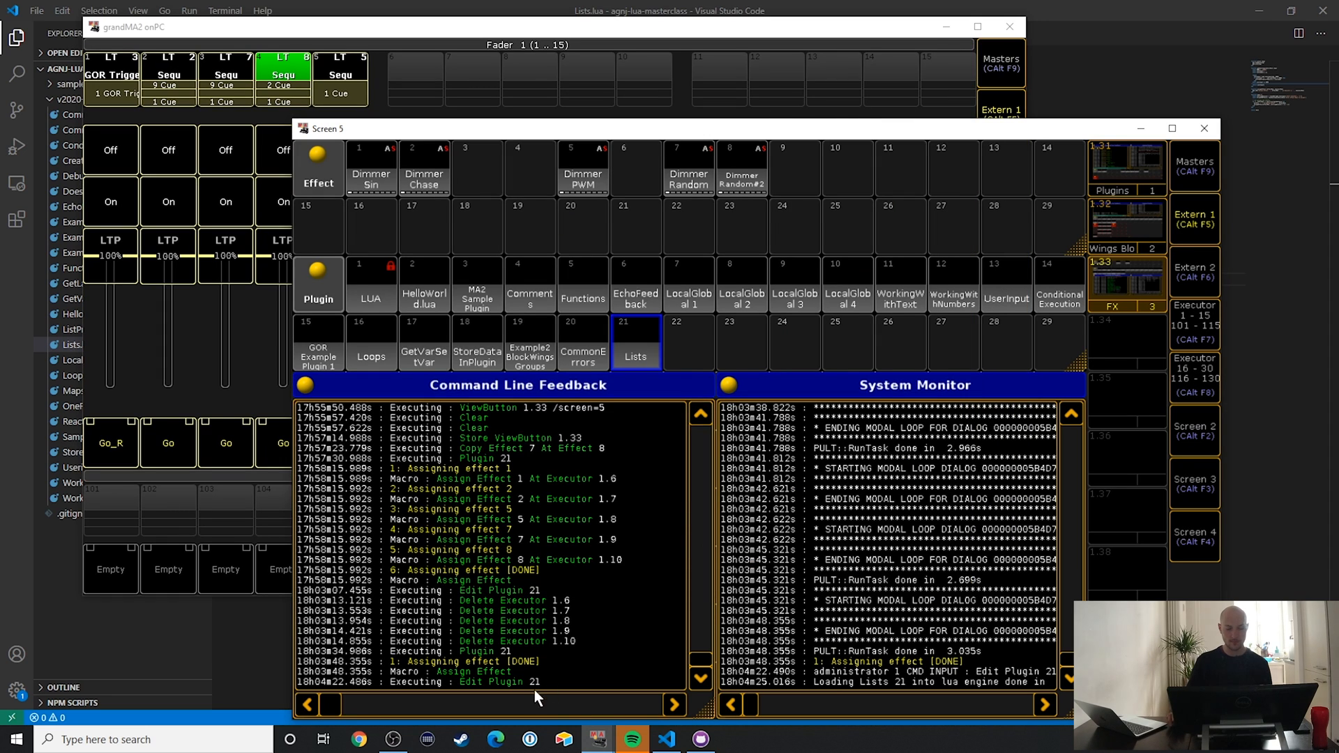
mouse_move(445, 596)
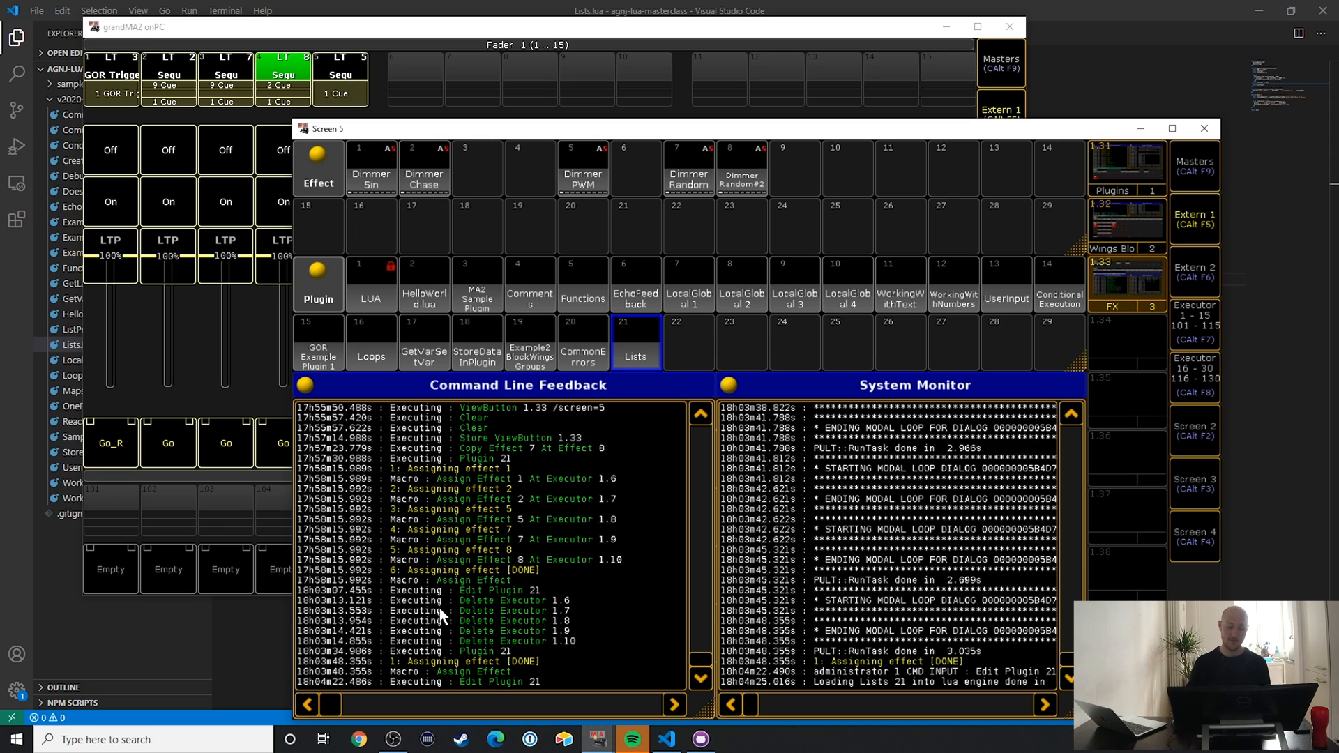
mouse_move(613, 587)
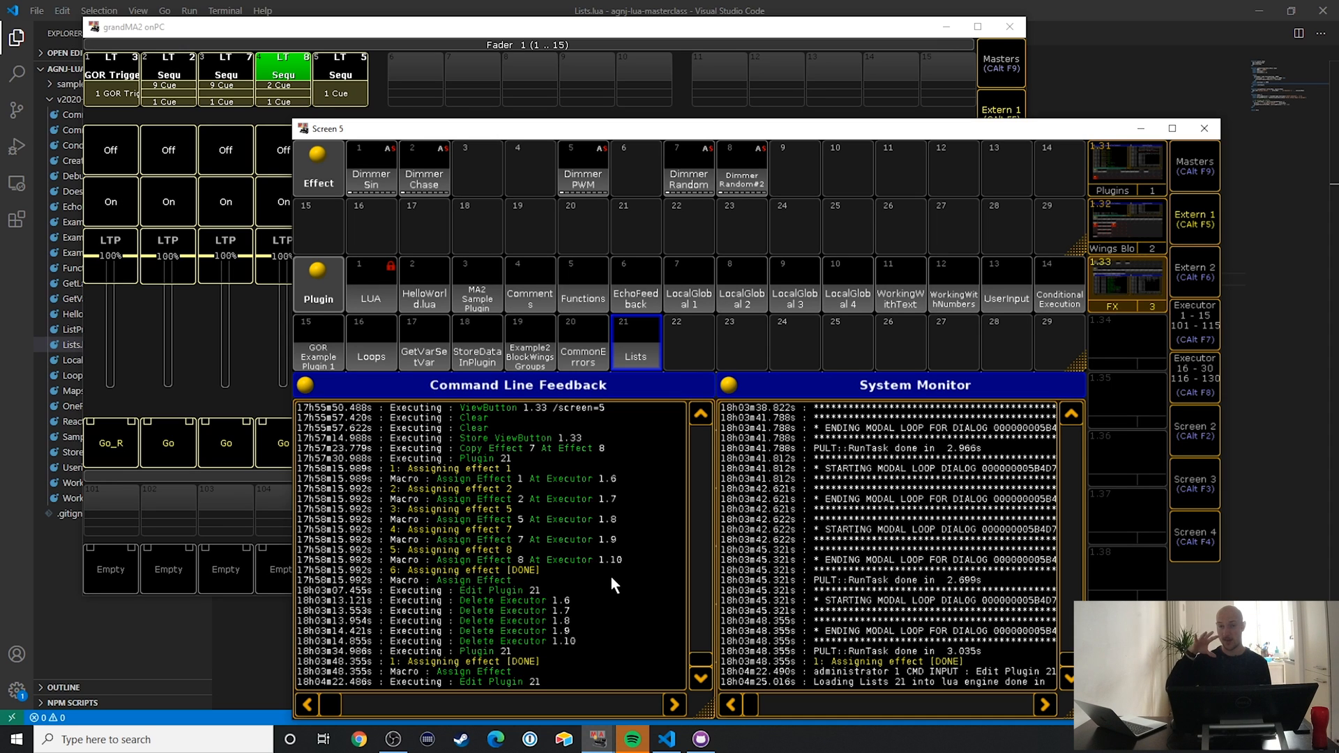
mouse_move(647, 566)
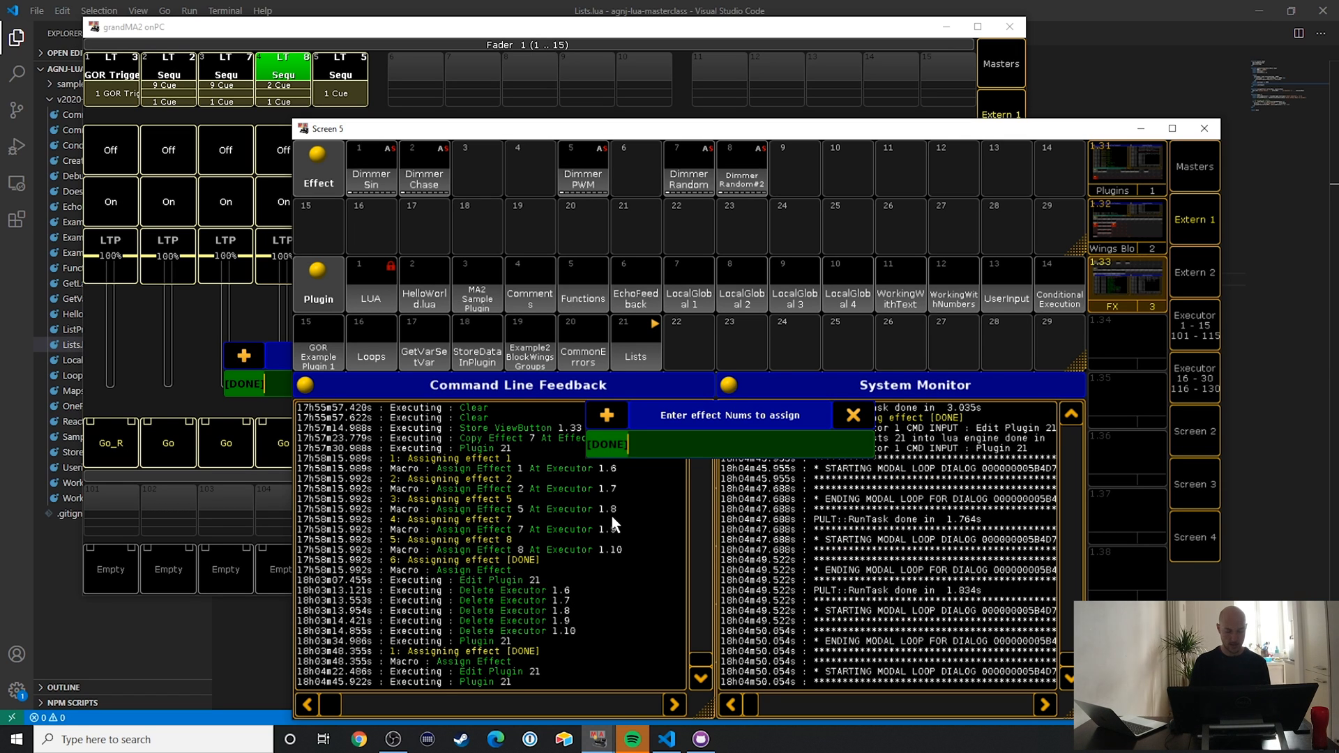
Step: Enter effect number 7 in the rerun Lists plugin
text(7)
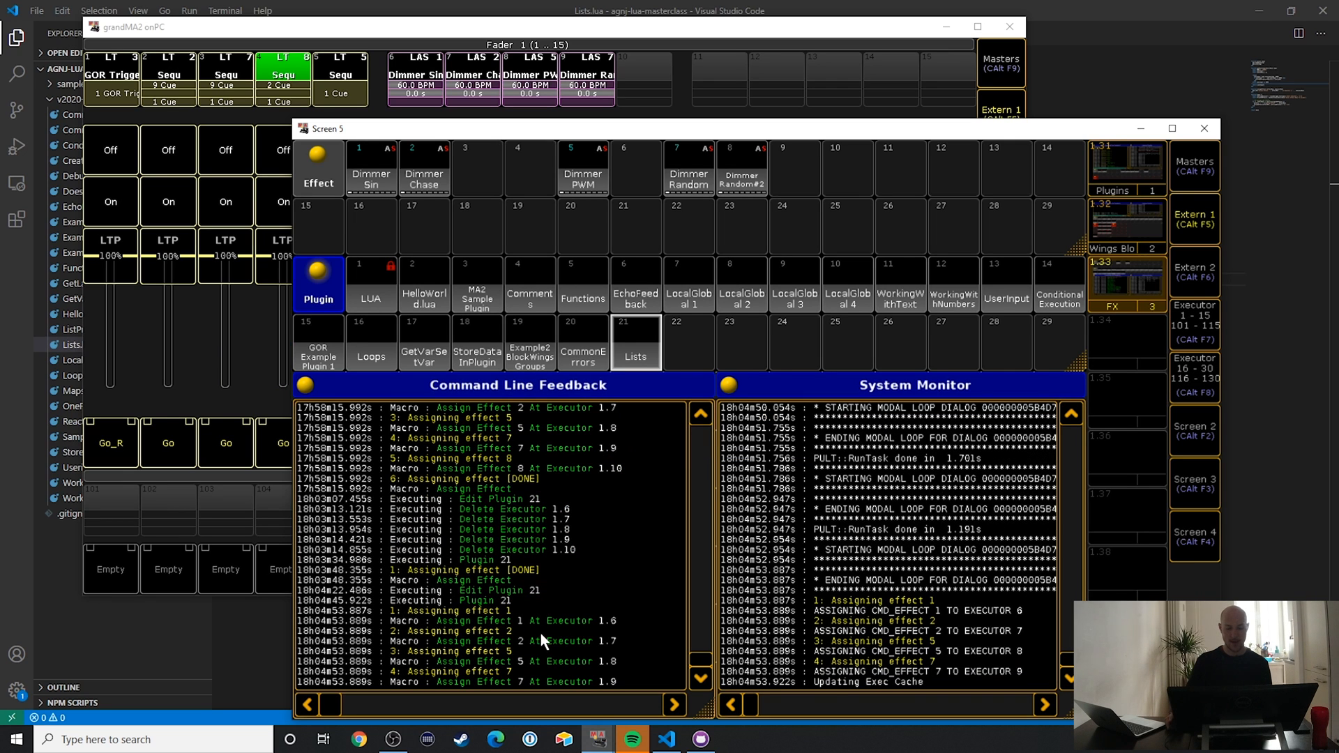
mouse_move(461, 653)
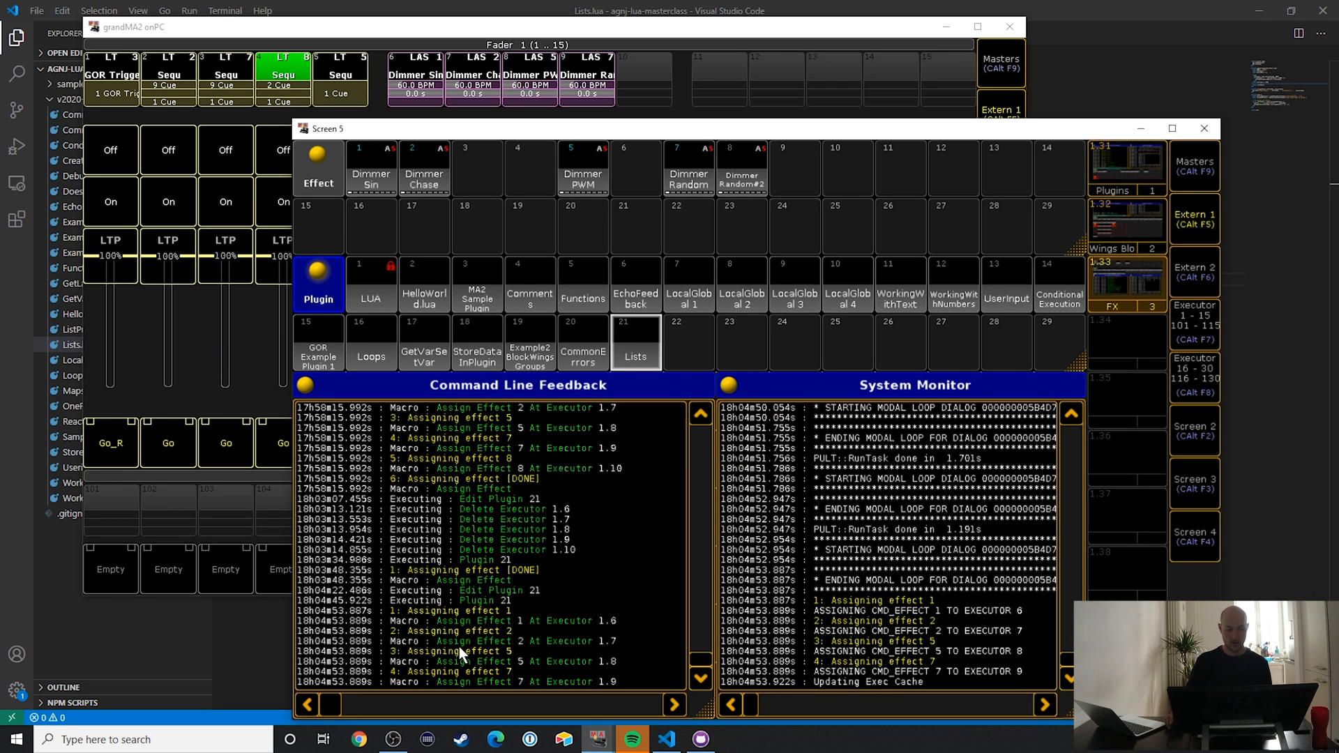